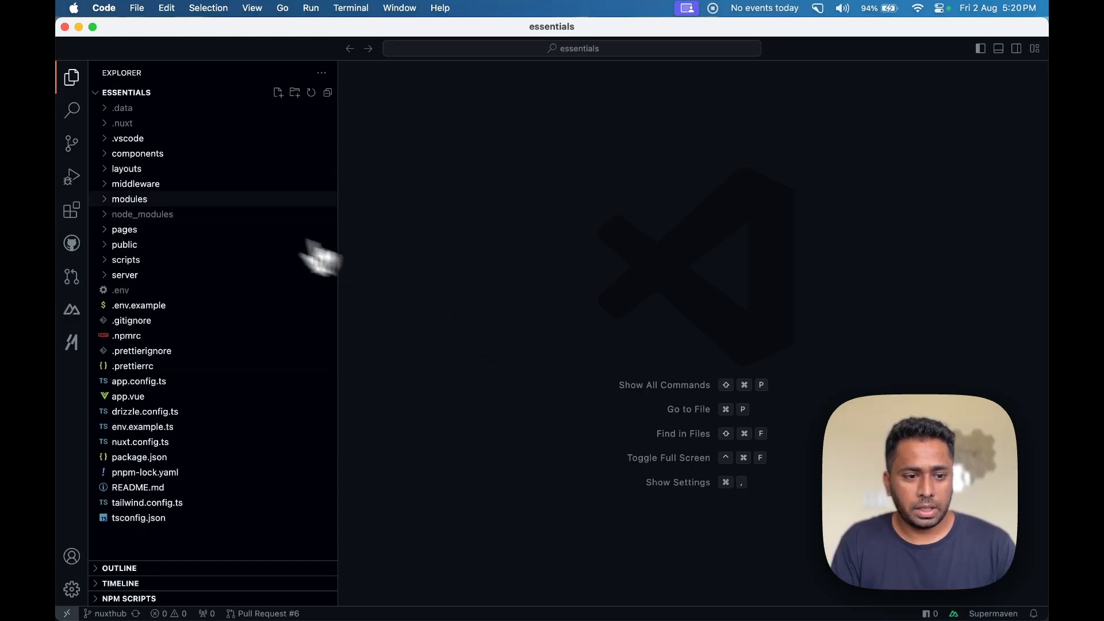
- Expand the server, database, services and db folders and open UserActions.js in VS Code
{"action": "left_click", "coordinate": [125, 228]}
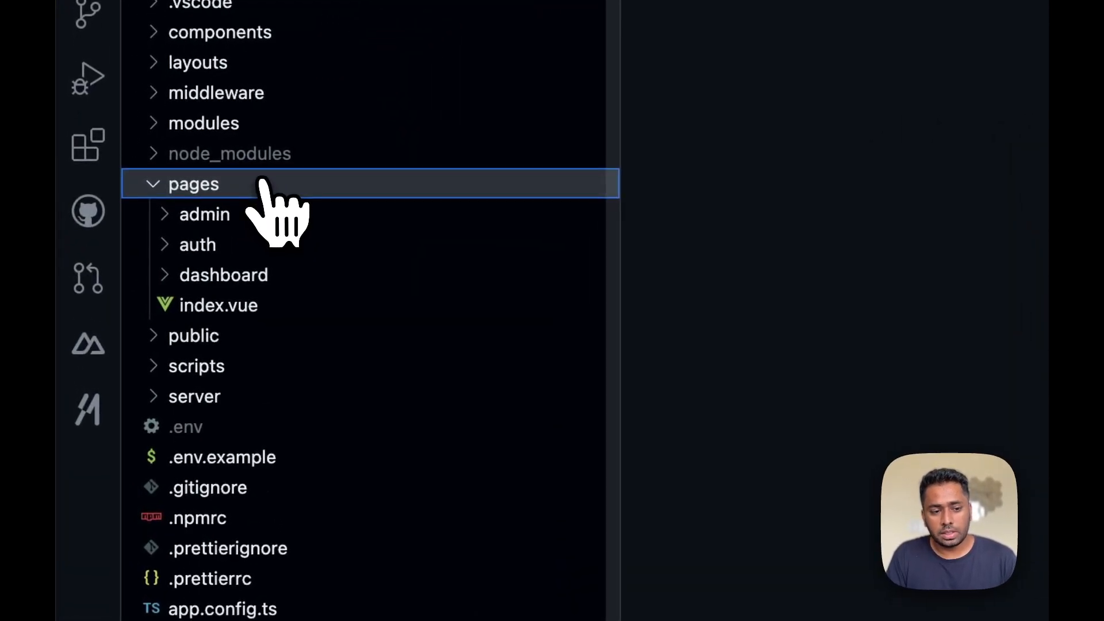
{"action": "left_click", "coordinate": [193, 184]}
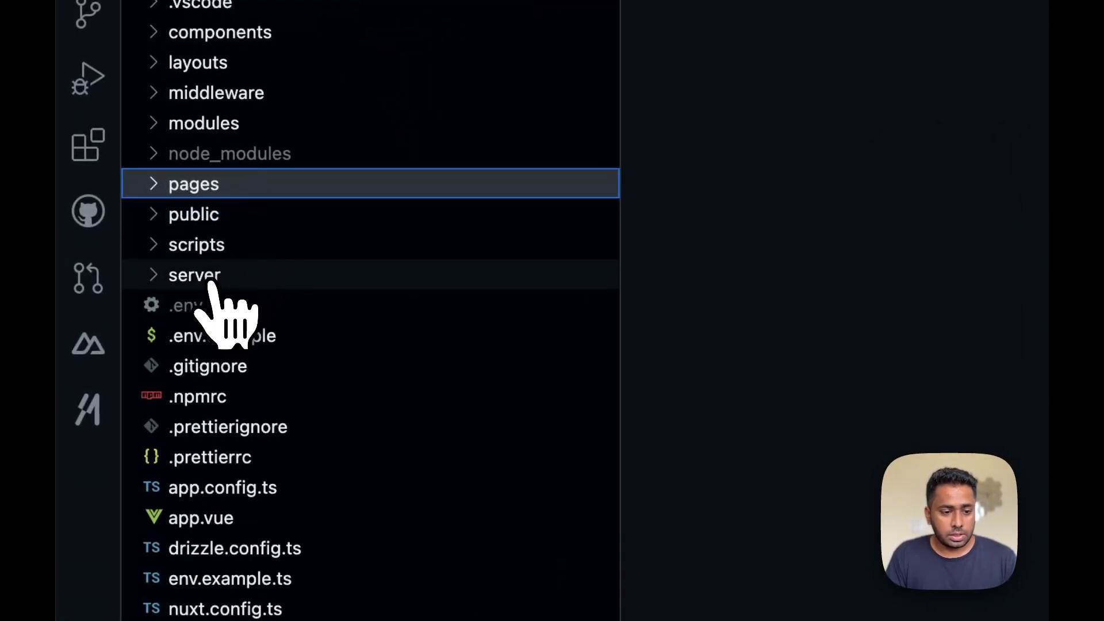
{"action": "left_click", "coordinate": [194, 275]}
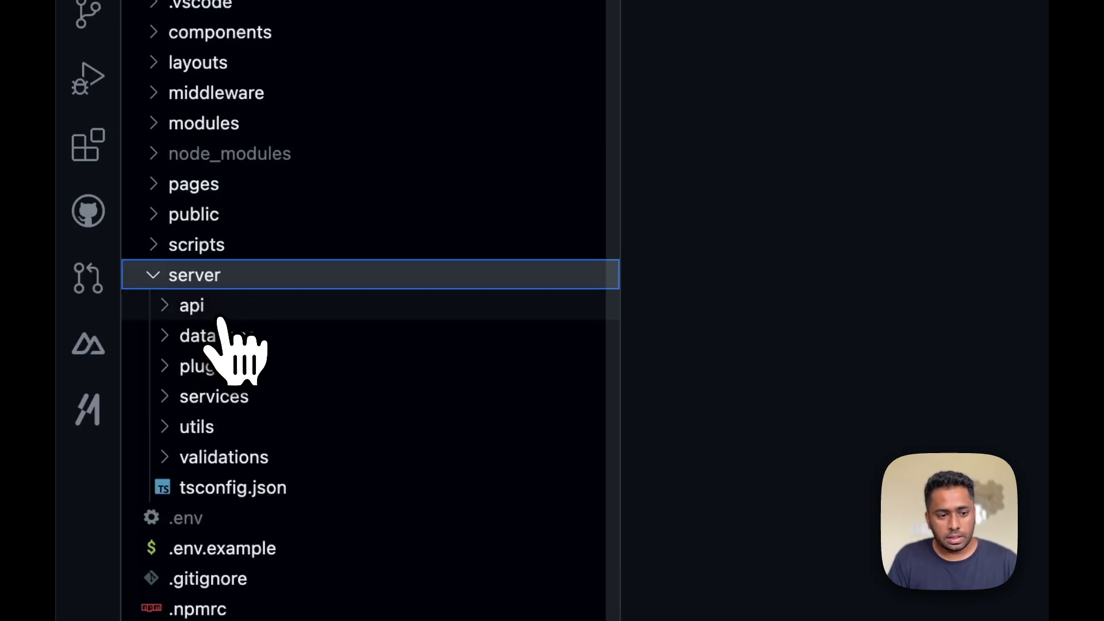
{"action": "left_click", "coordinate": [200, 335]}
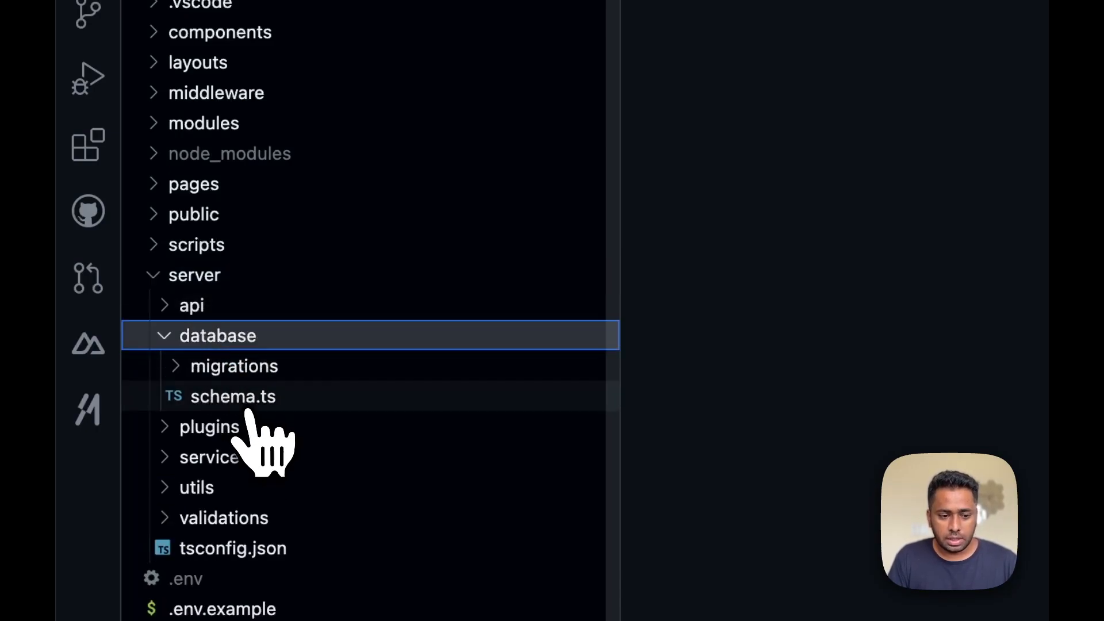
{"action": "mouse_move", "coordinate": [213, 457]}
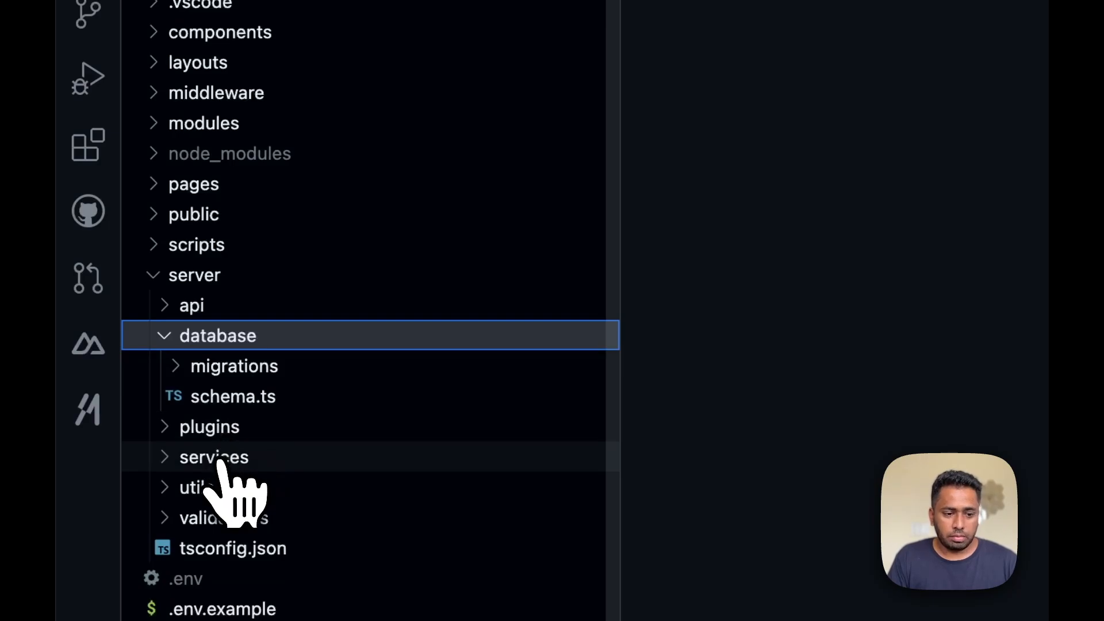
{"action": "left_click", "coordinate": [213, 457]}
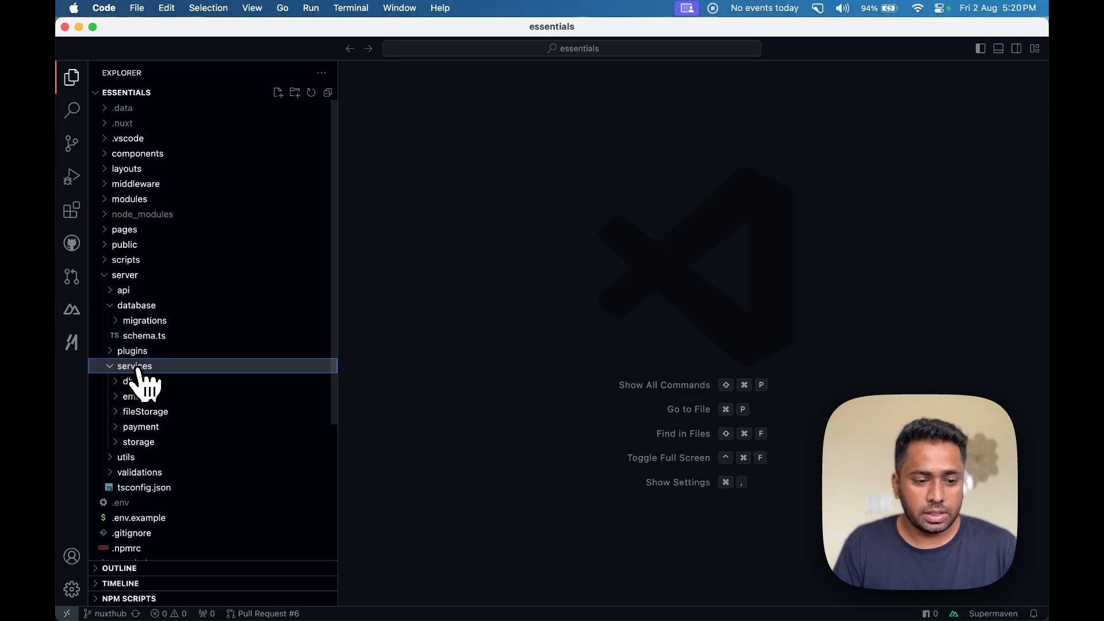
{"action": "left_click", "coordinate": [126, 380]}
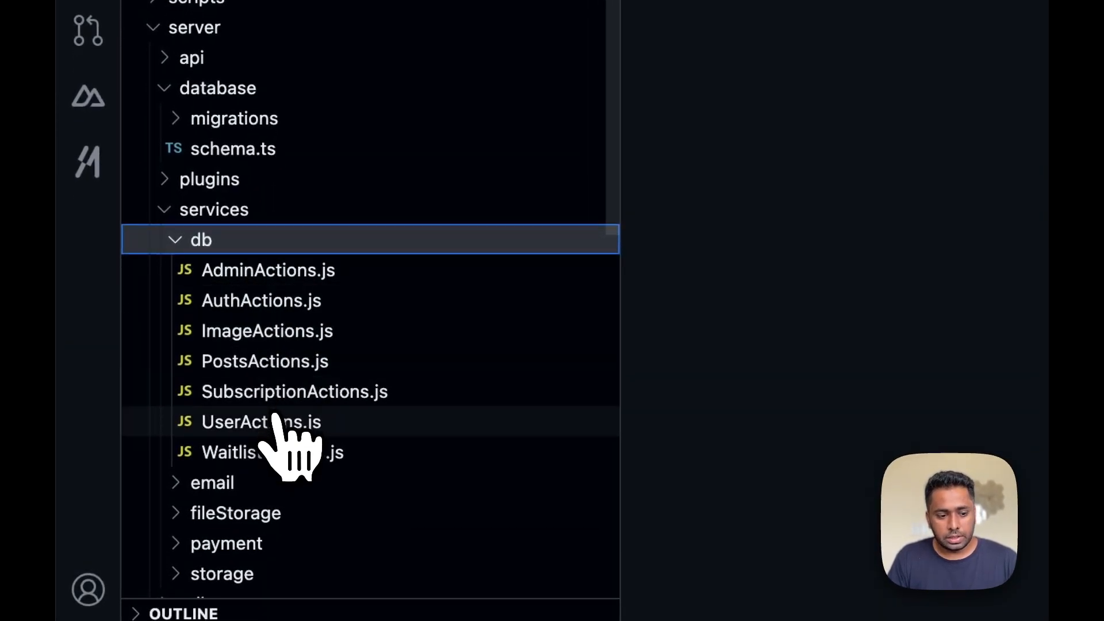
{"action": "left_click", "coordinate": [261, 422]}
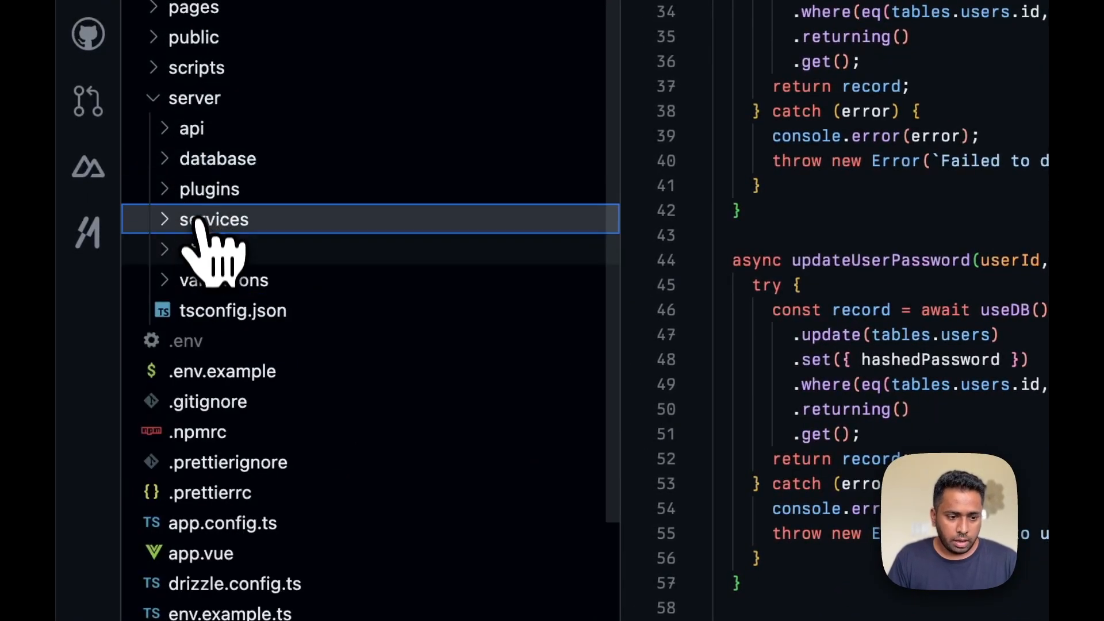
{"action": "left_click", "coordinate": [197, 249]}
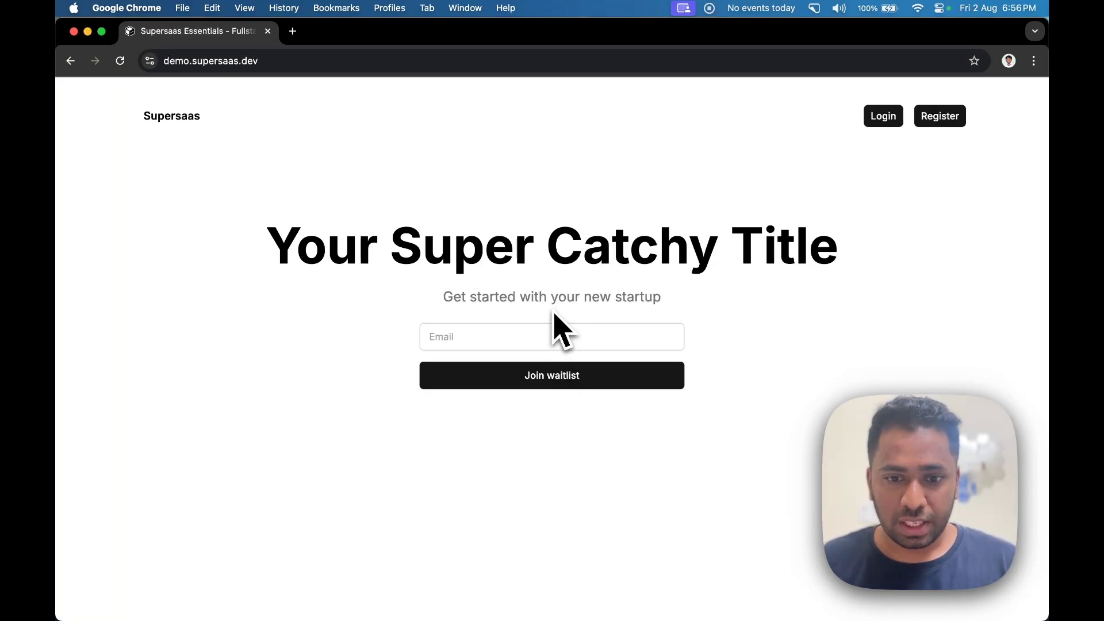
{"action": "mouse_move", "coordinate": [556, 334]}
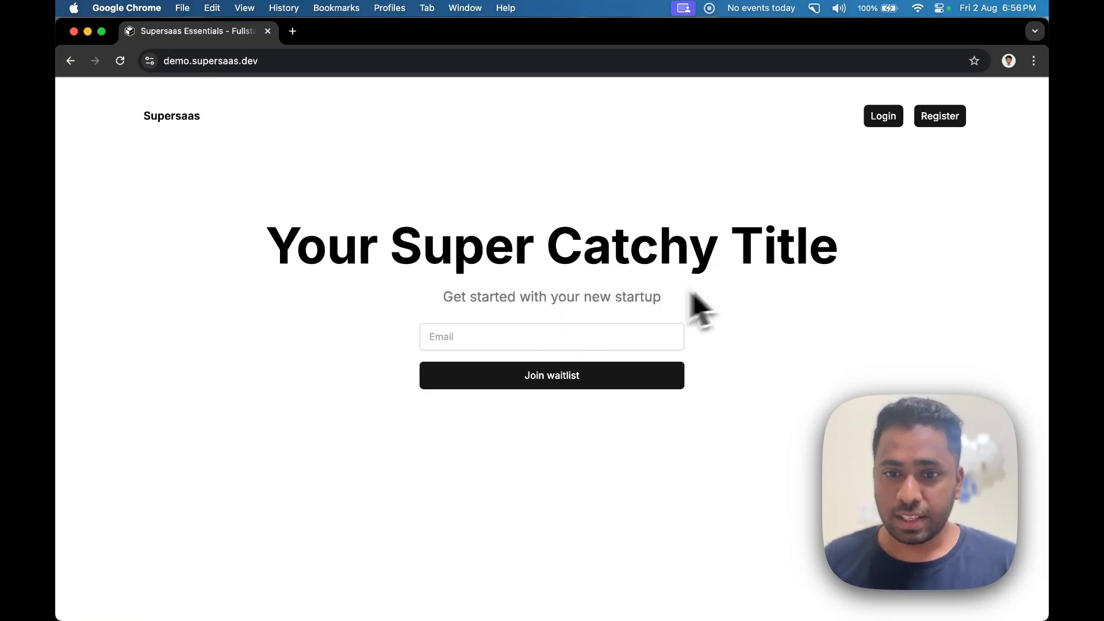
{"action": "left_click", "coordinate": [882, 116]}
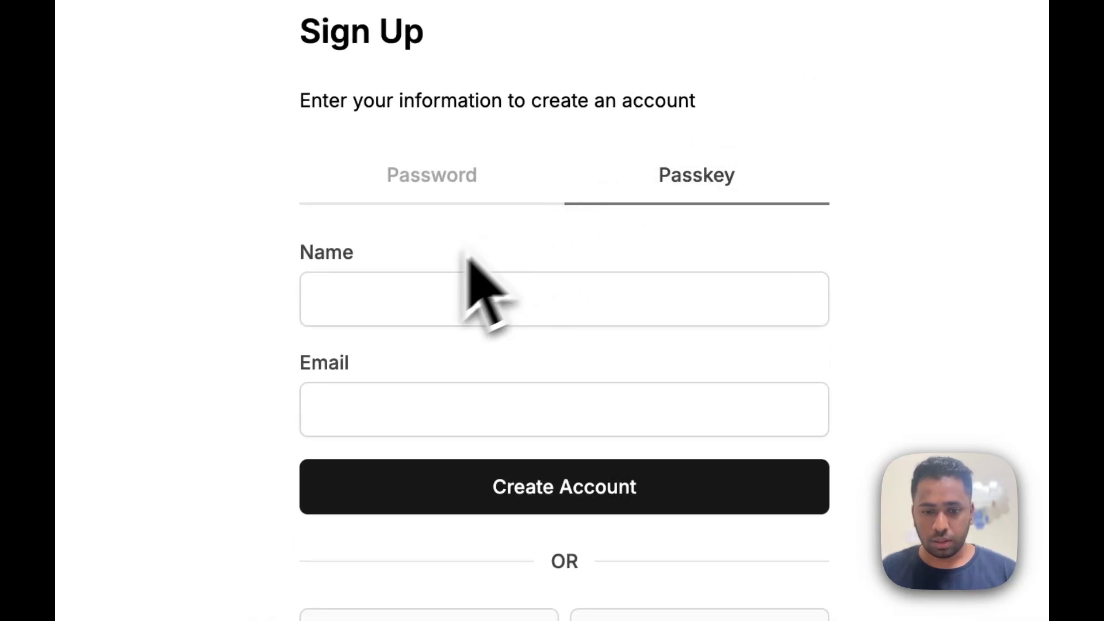
- Fill the passkey sign-up Name and suggested email, then create the account
{"action": "left_click", "coordinate": [563, 409]}
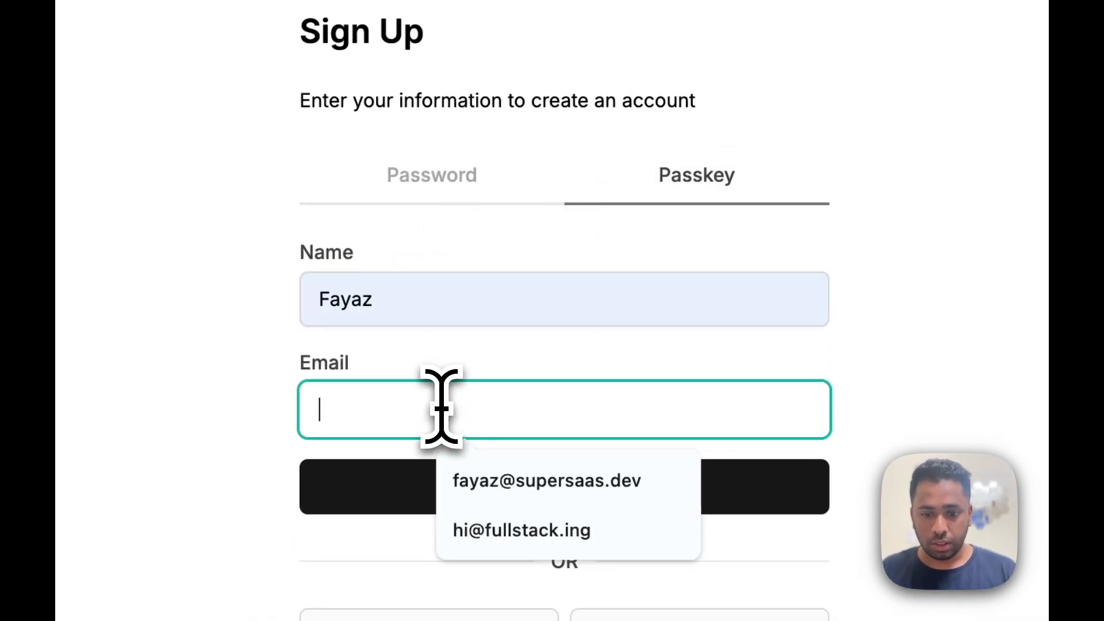
{"action": "left_click", "coordinate": [546, 480]}
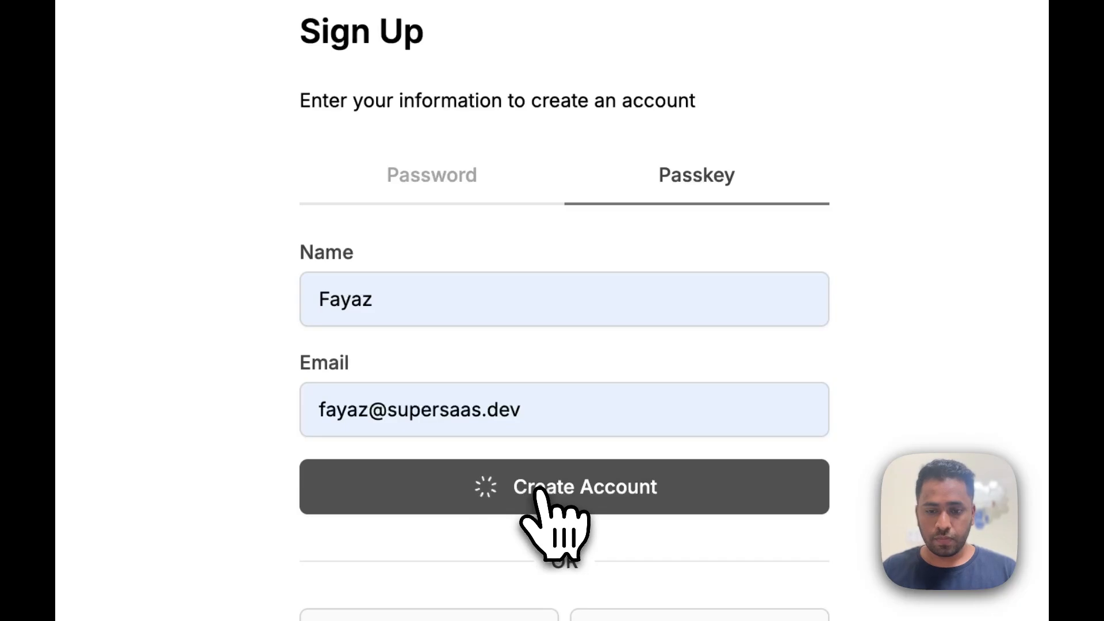
{"action": "left_click", "coordinate": [564, 486]}
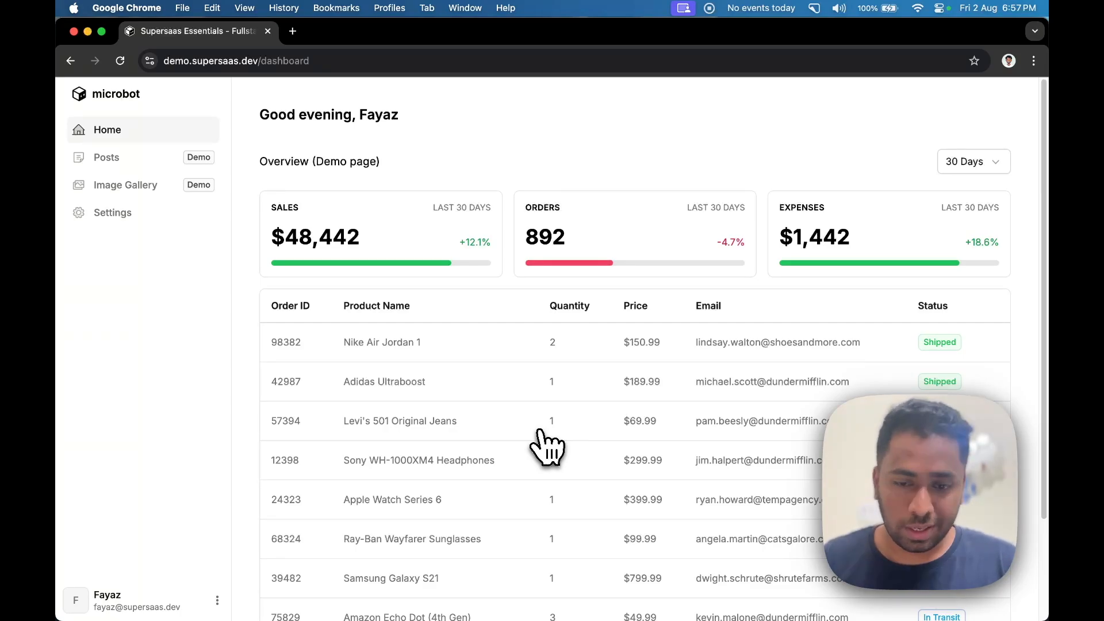
{"action": "mouse_move", "coordinate": [463, 358]}
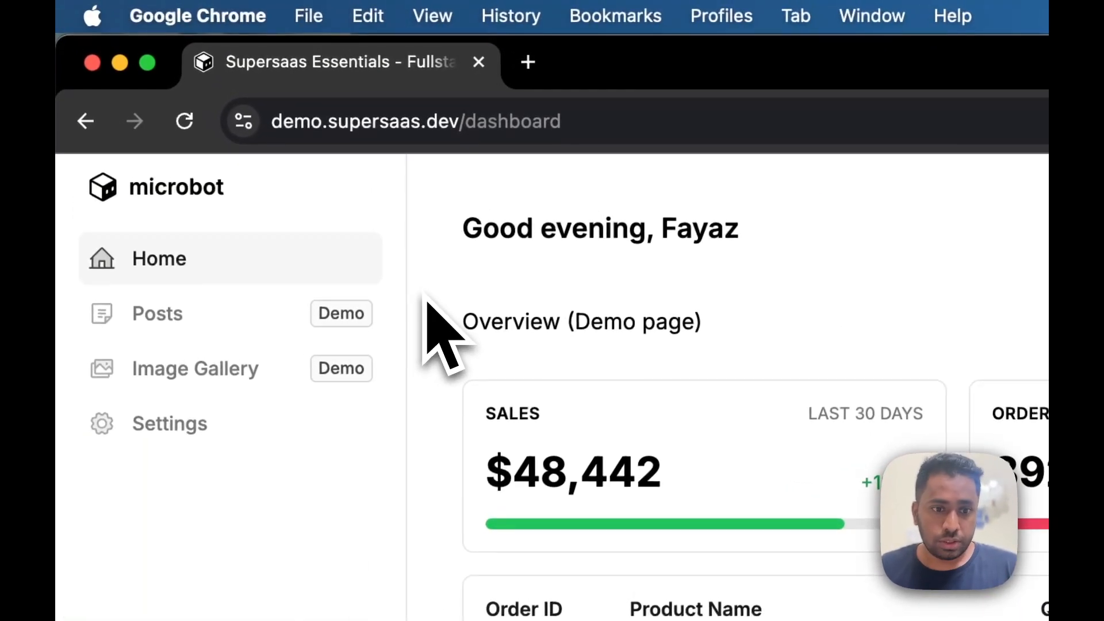
- Go to the Posts page from the dashboard sidebar
{"action": "left_click", "coordinate": [157, 314]}
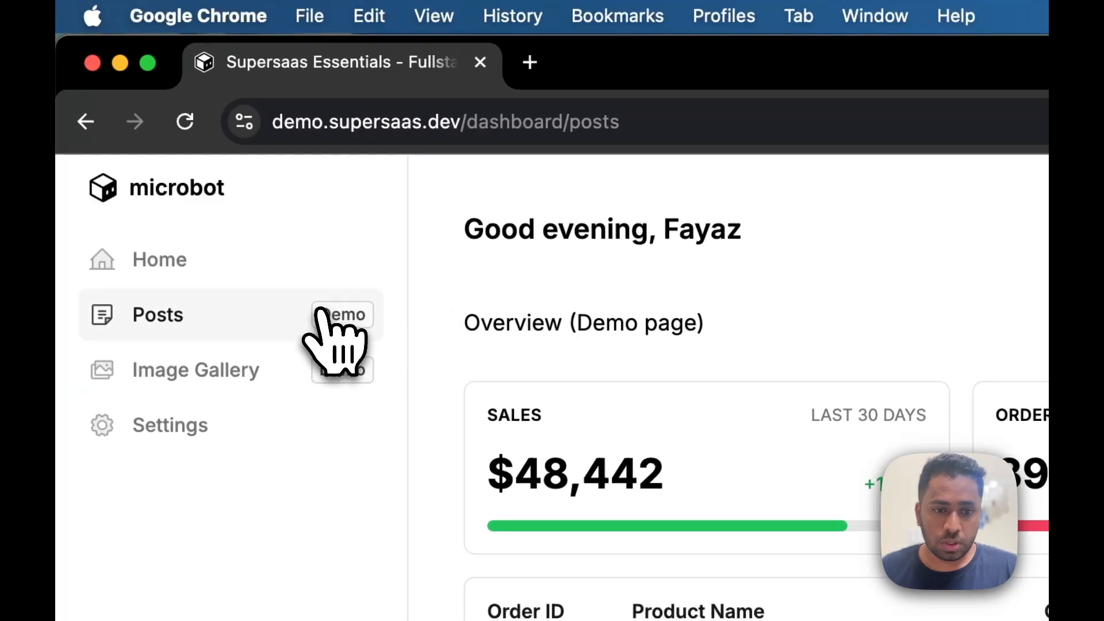
{"action": "left_click", "coordinate": [158, 314]}
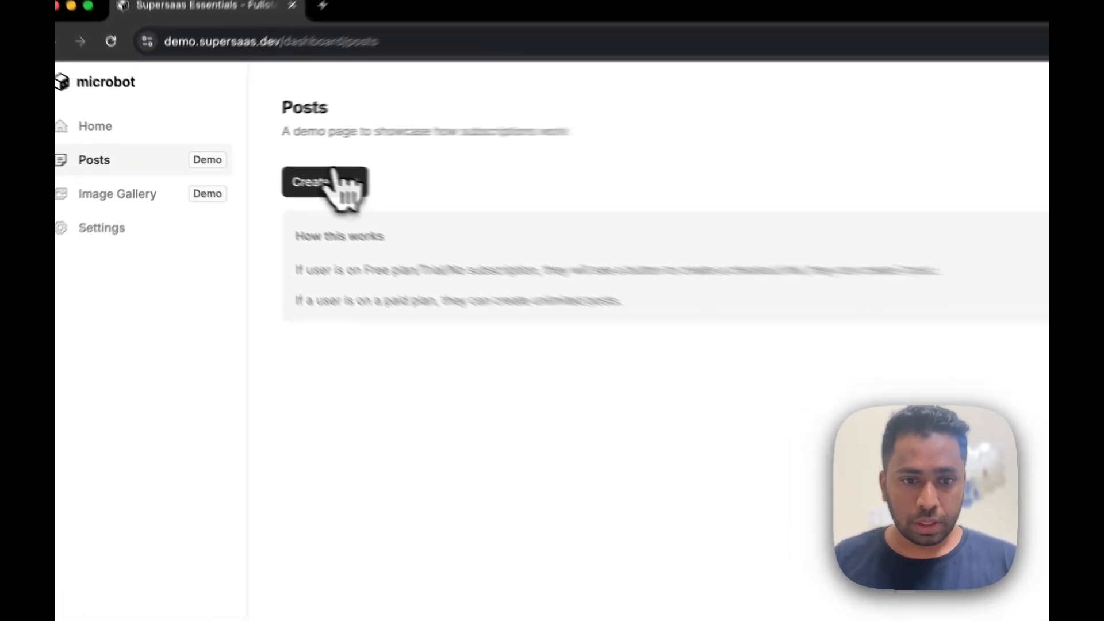
- Publish a new post with title 'First Post' and content 'This is a test'
{"action": "left_click", "coordinate": [324, 182]}
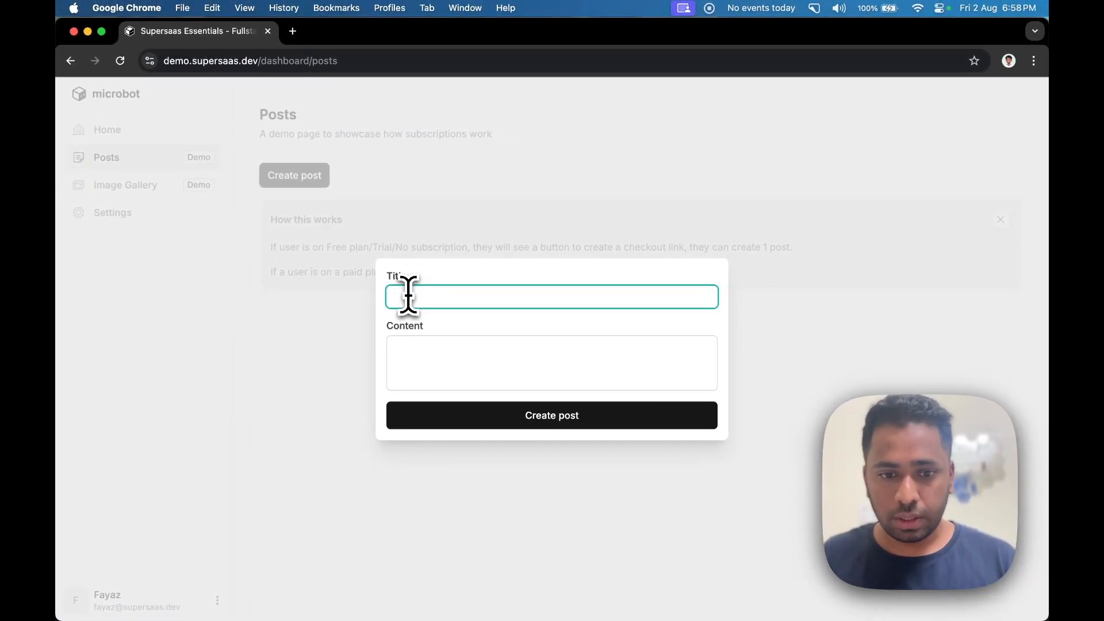
{"action": "type", "text": "Fi"}
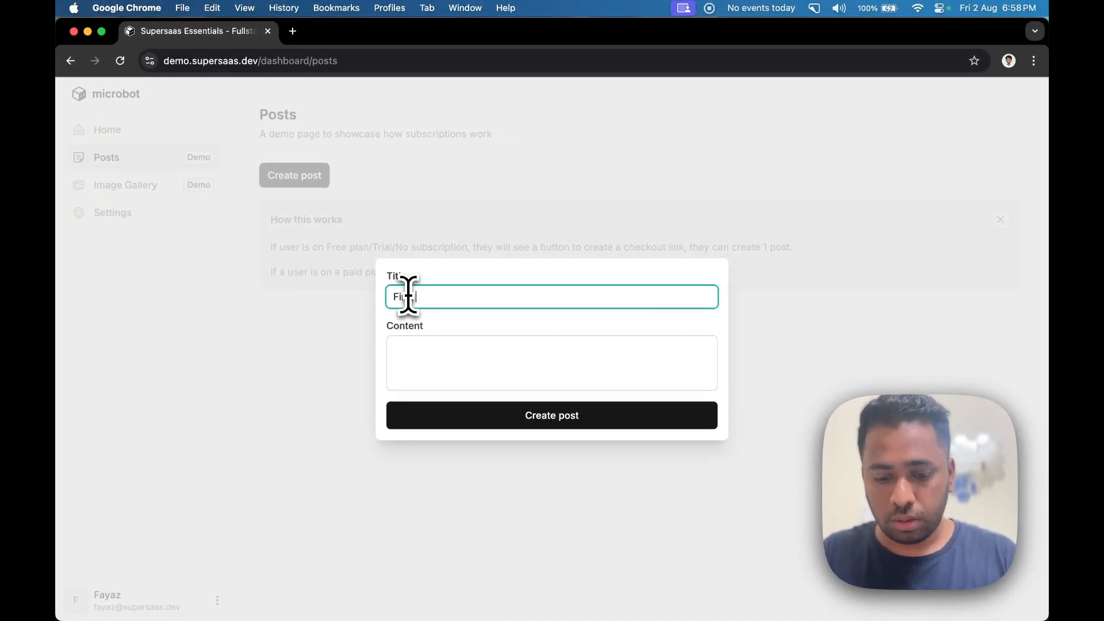
{"action": "type", "text": "This"}
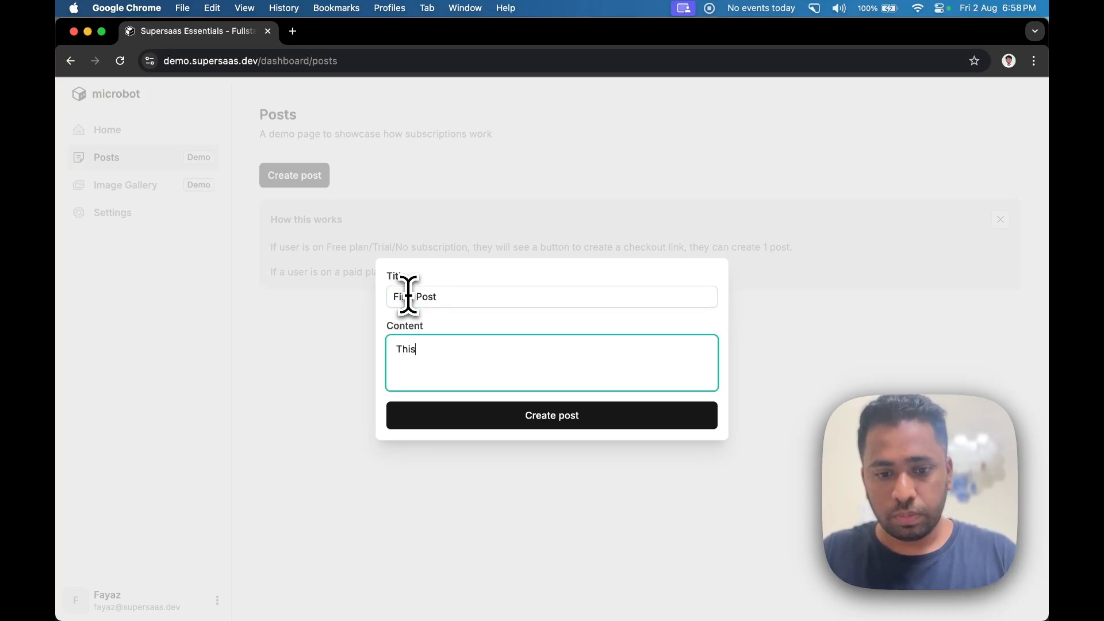
{"action": "type", "text": "is a test"}
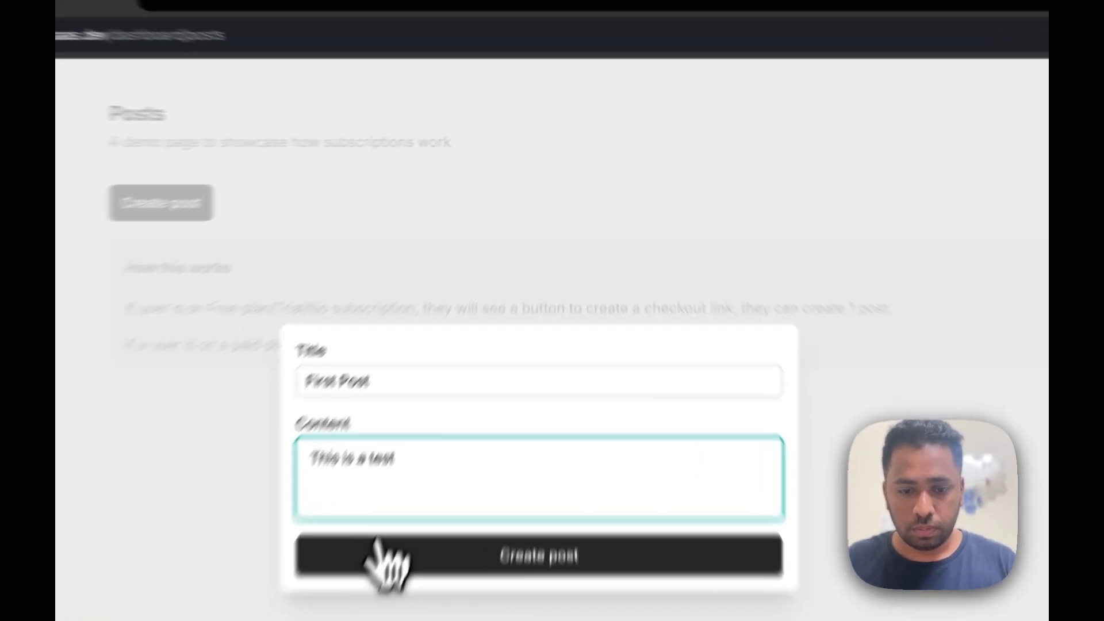
{"action": "left_click", "coordinate": [538, 554]}
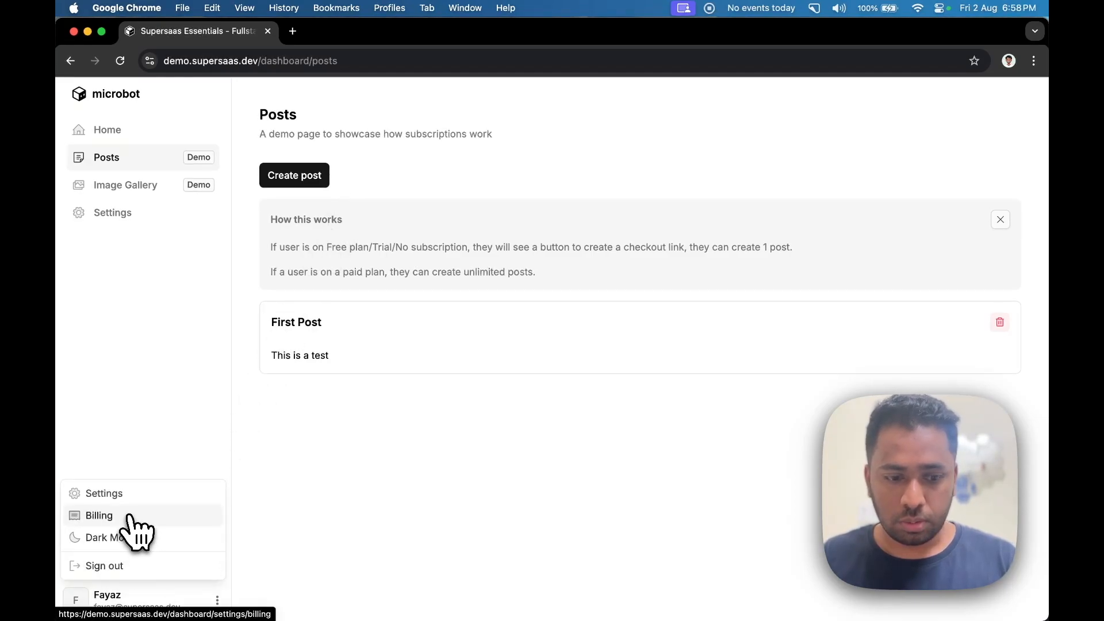
- In Settings > Billing, start sign-up for the $24.99/month Startup plan
{"action": "left_click", "coordinate": [104, 493]}
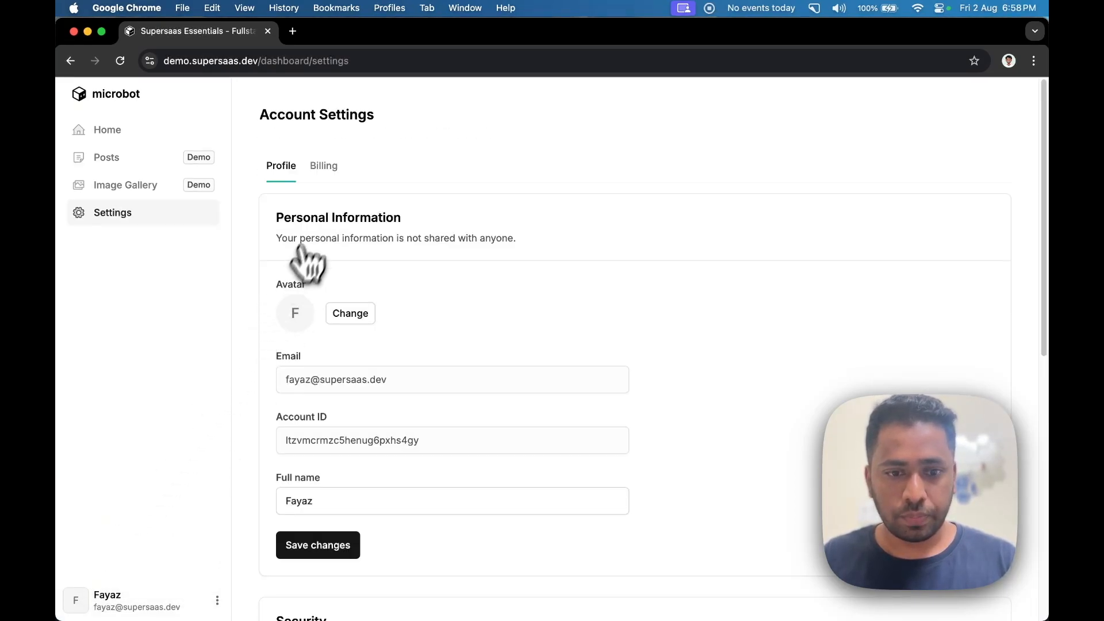
{"action": "left_click", "coordinate": [323, 166]}
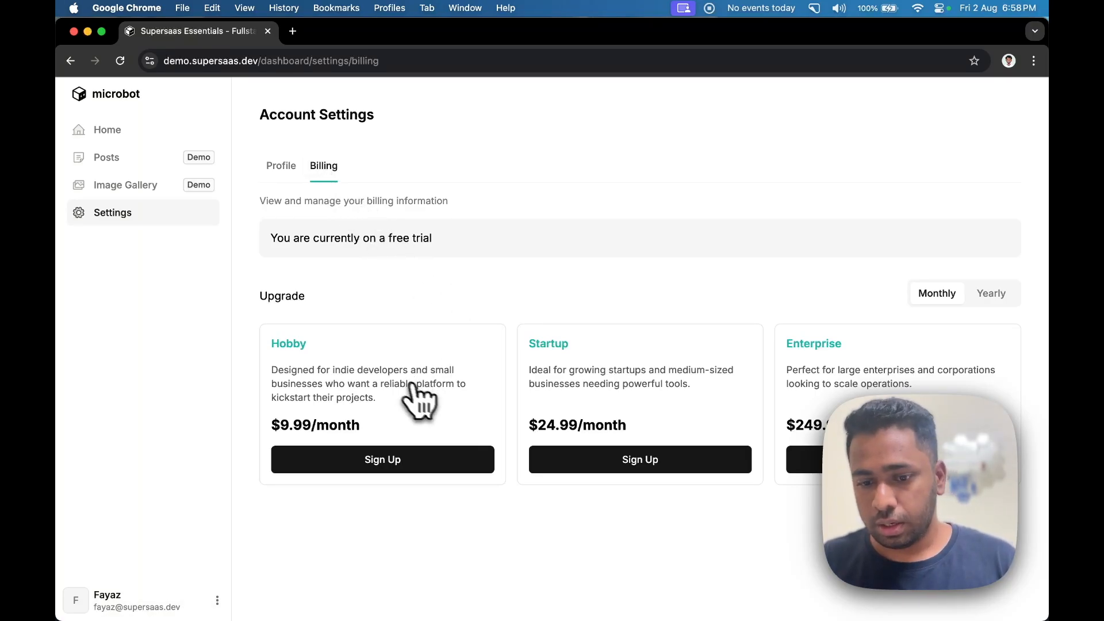
{"action": "left_click", "coordinate": [639, 458]}
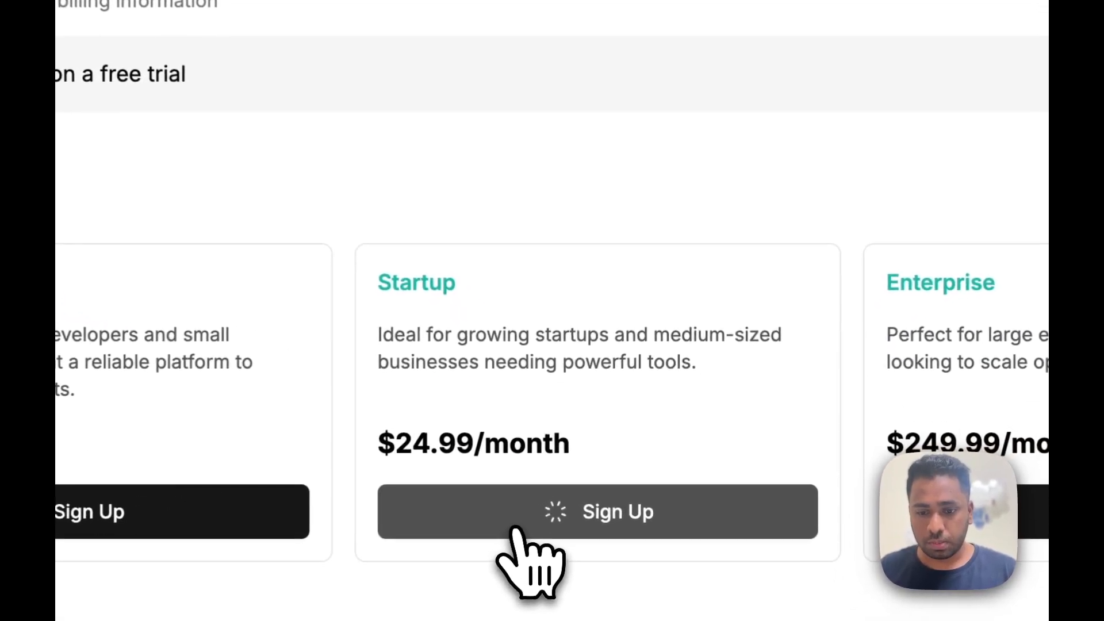
- Subscribe with test card 4242, CVC 424 and billing address 'Test lane', Bengaluru
{"action": "left_click", "coordinate": [598, 511]}
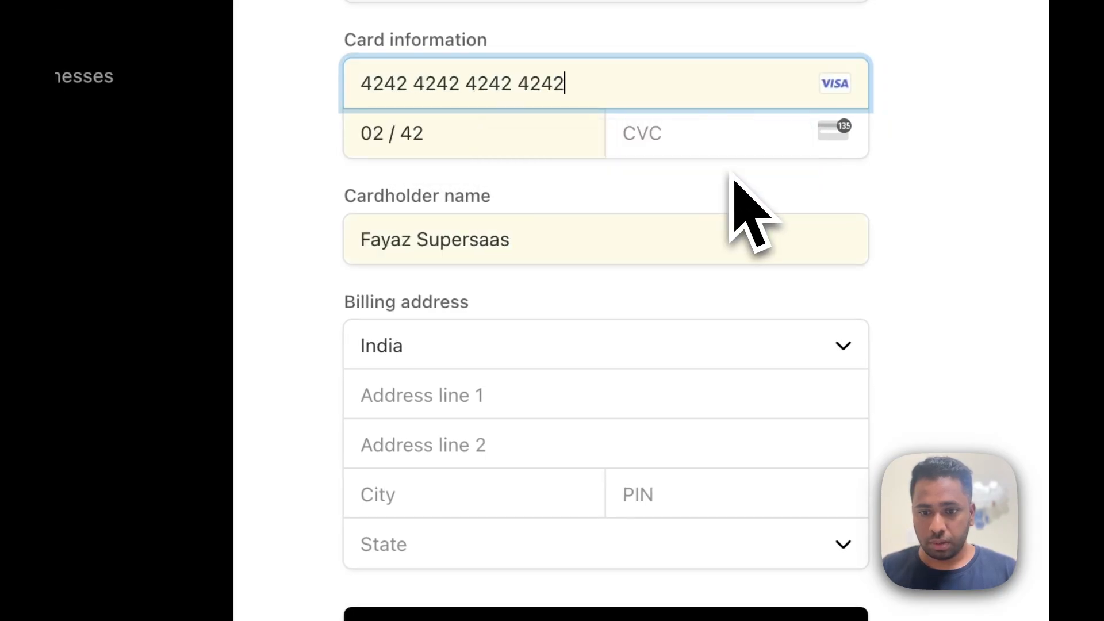
{"action": "left_click", "coordinate": [703, 132]}
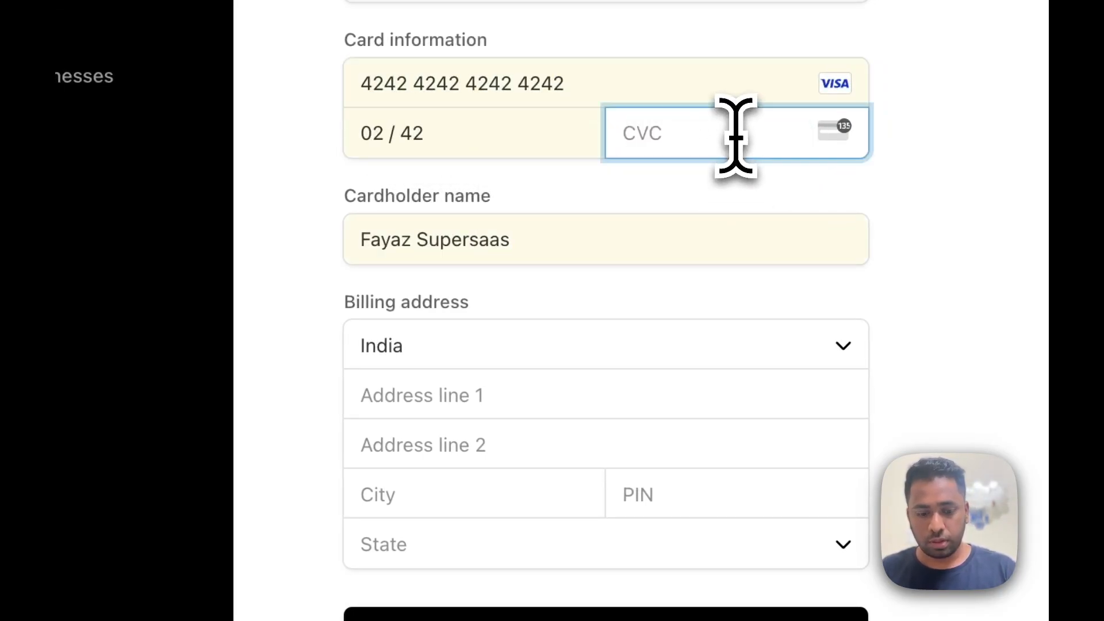
{"action": "type", "text": "424"}
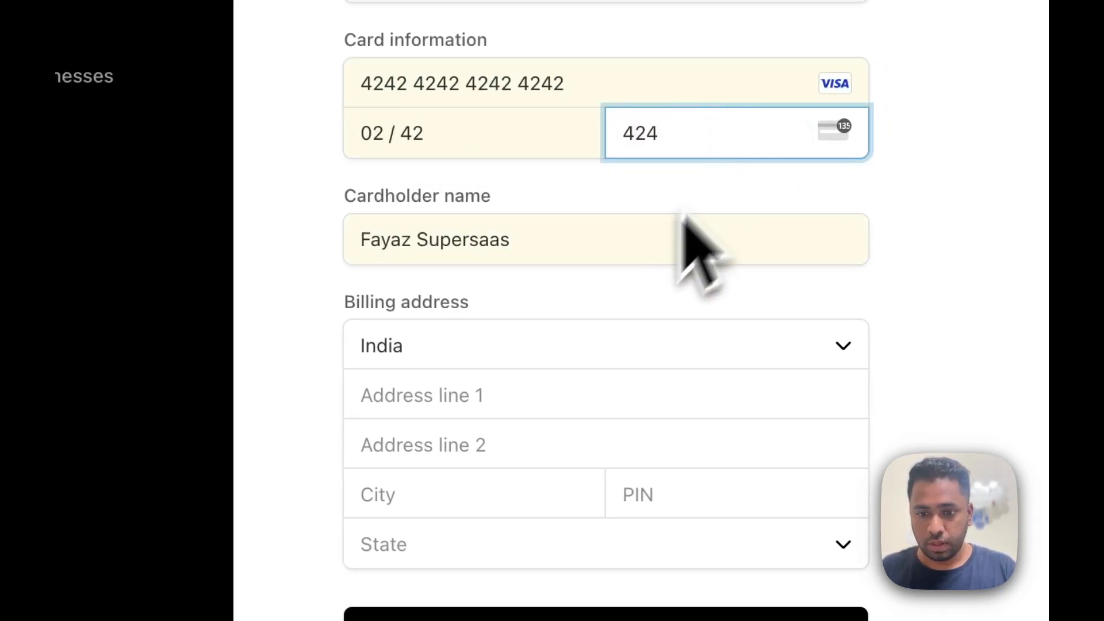
{"action": "type", "text": "Tes"}
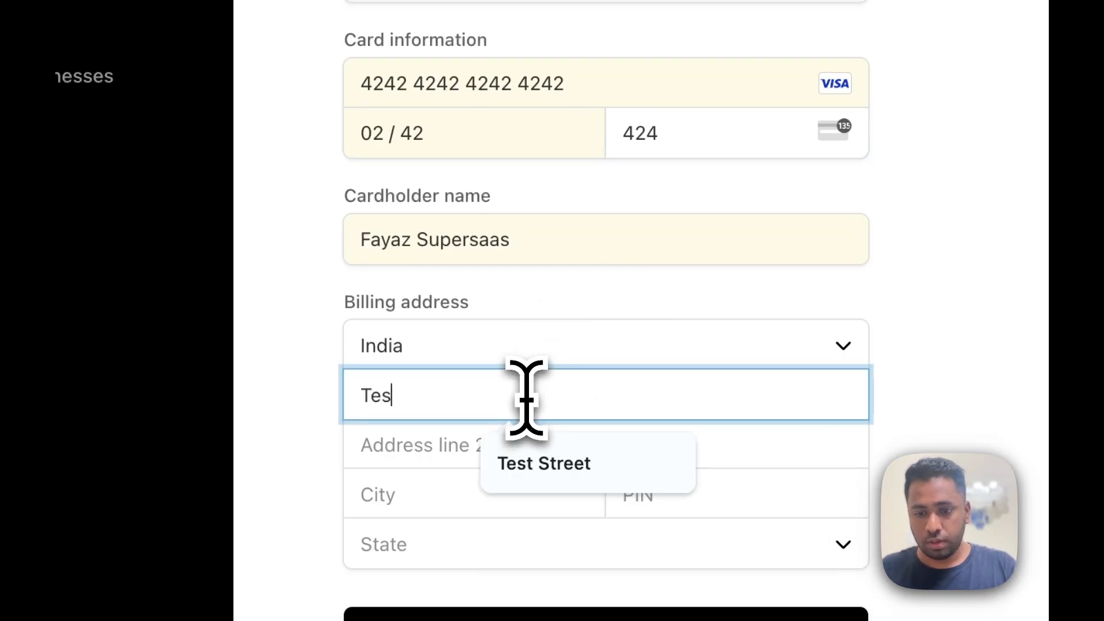
{"action": "type", "text": "Test lane"}
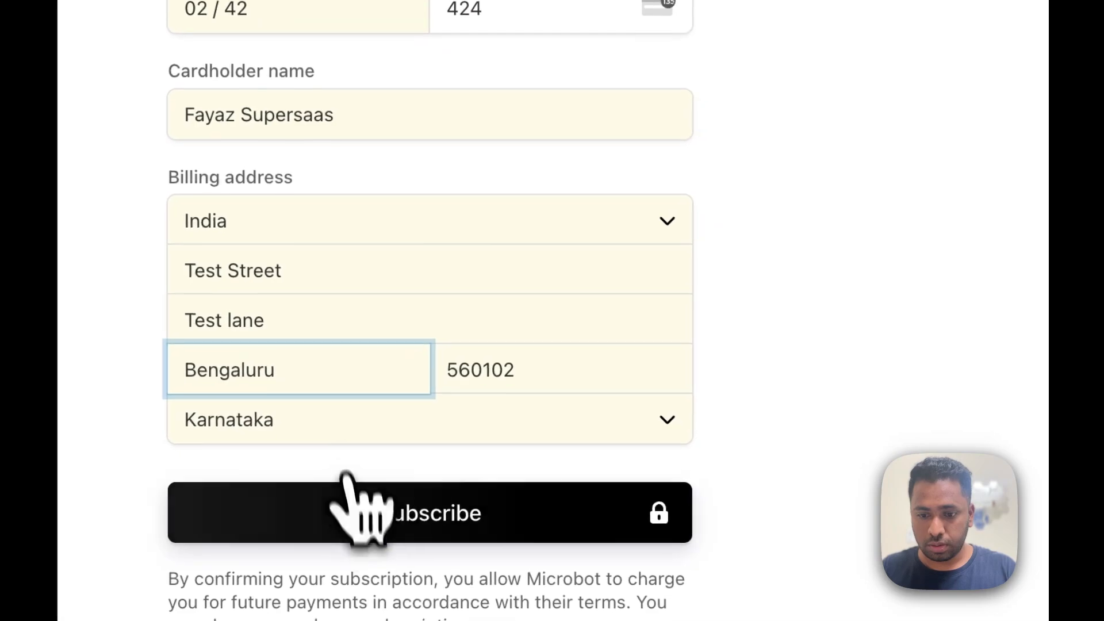
{"action": "left_click", "coordinate": [427, 512]}
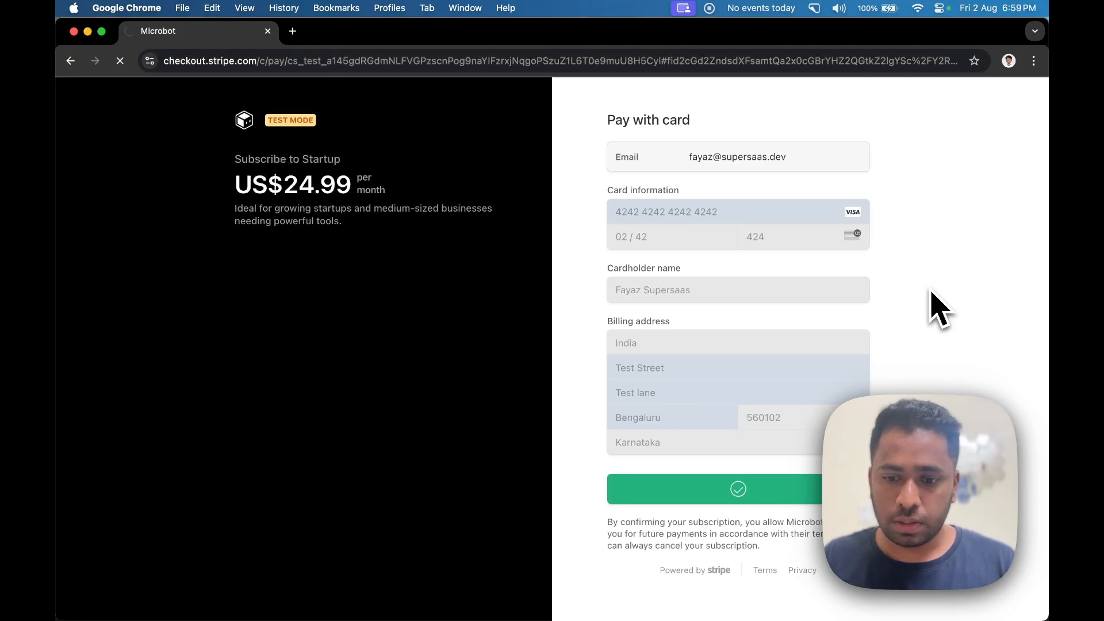
{"action": "left_click", "coordinate": [737, 488]}
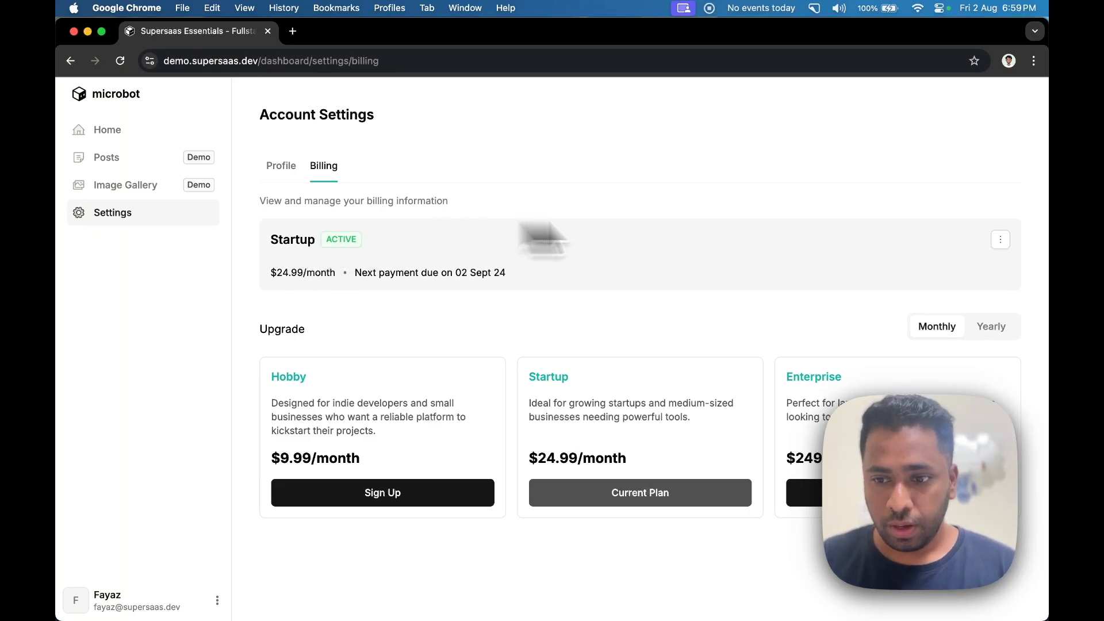
{"action": "left_click", "coordinate": [1000, 239]}
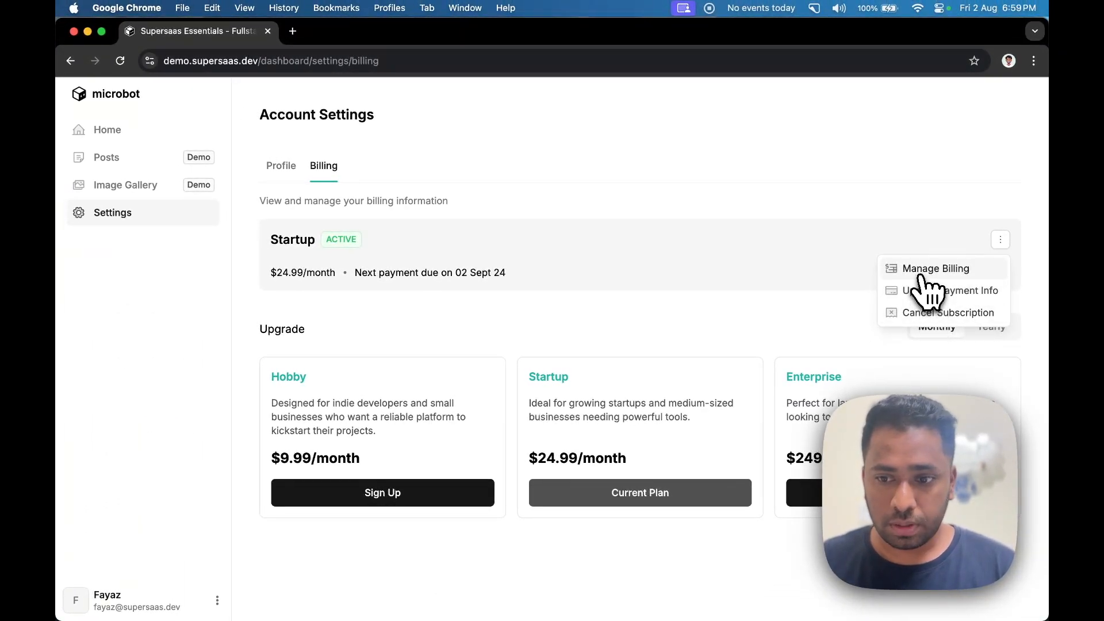
{"action": "left_click", "coordinate": [936, 268]}
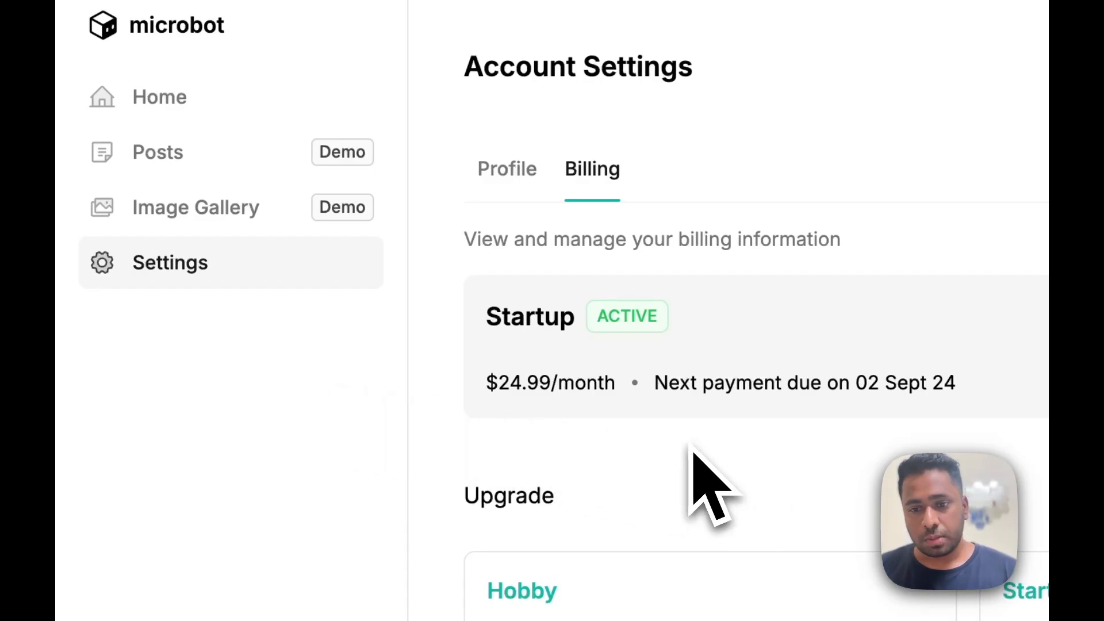
- Create a post titled 'Second Post' from the Posts page
{"action": "left_click", "coordinate": [157, 152]}
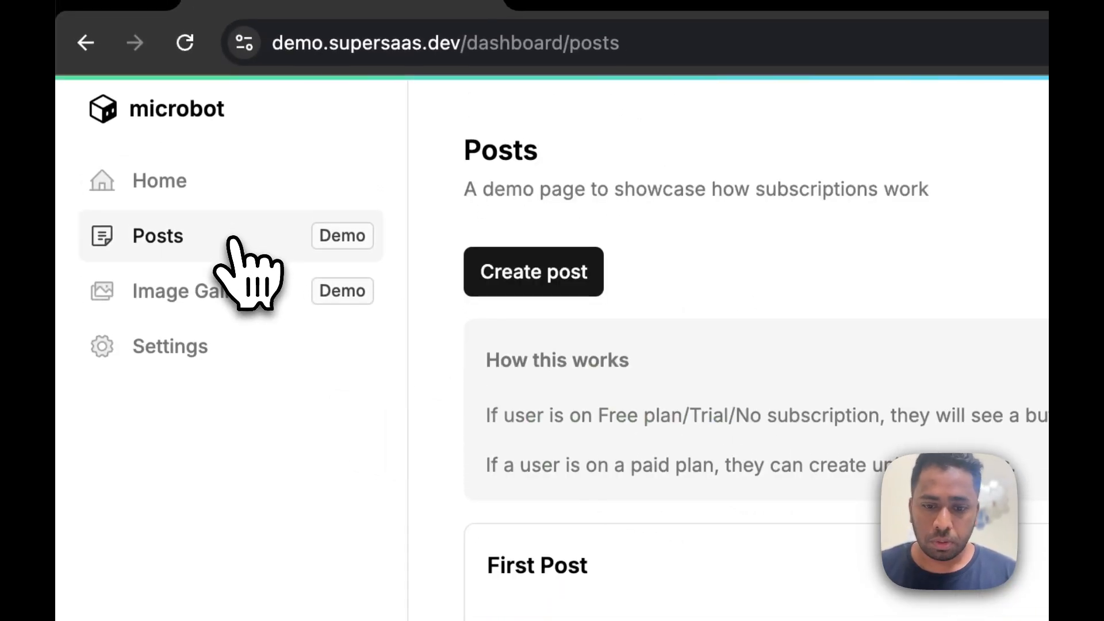
{"action": "left_click", "coordinate": [533, 272]}
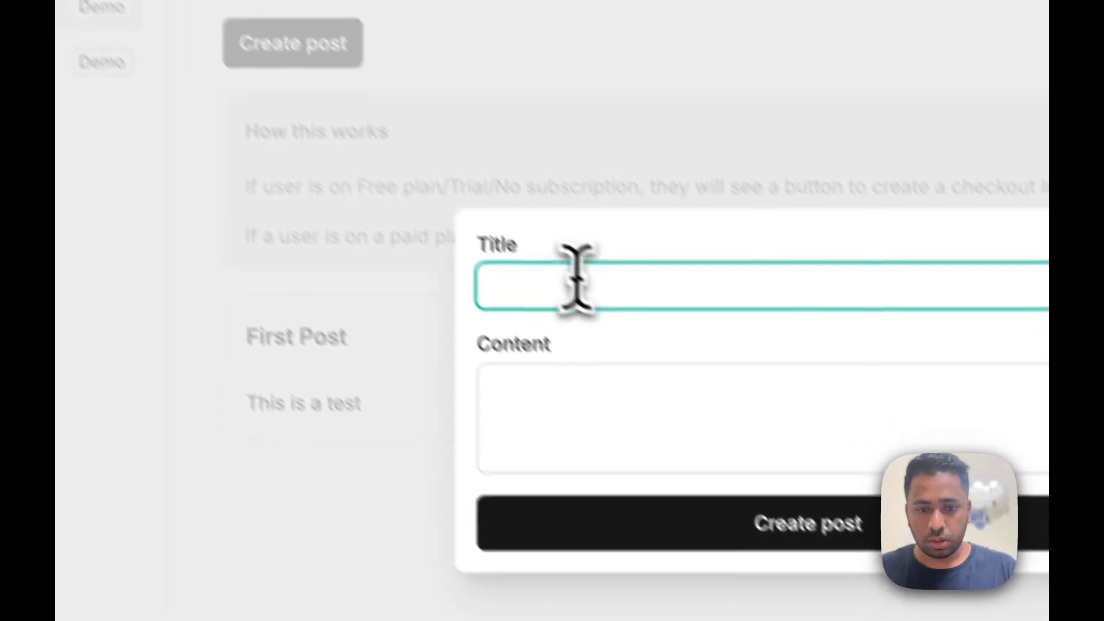
{"action": "type", "text": "Second Post"}
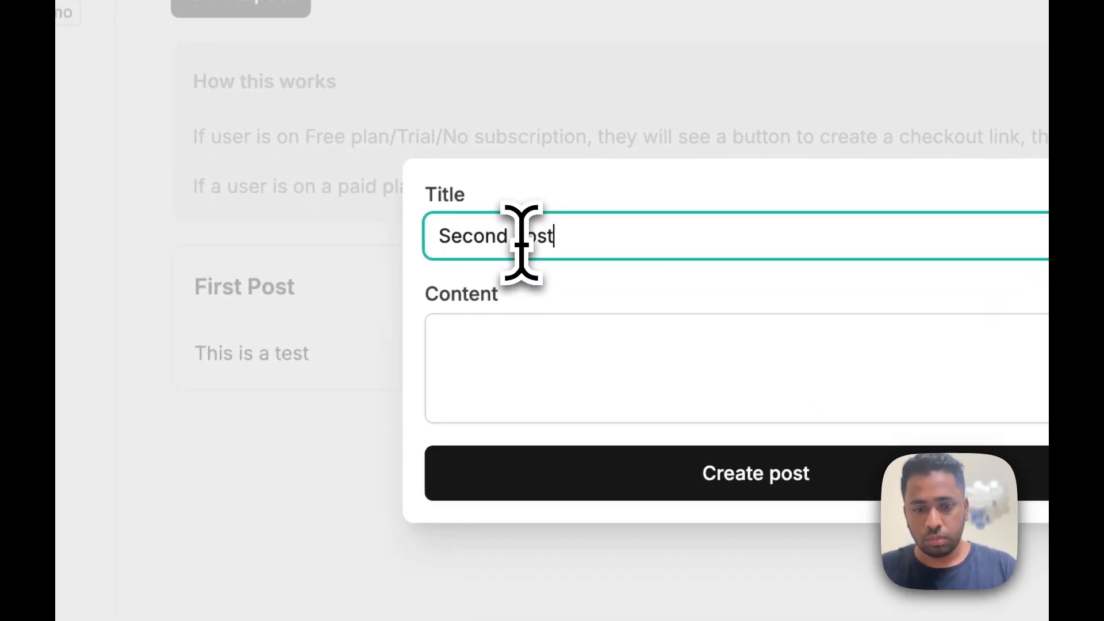
{"action": "left_click", "coordinate": [755, 473]}
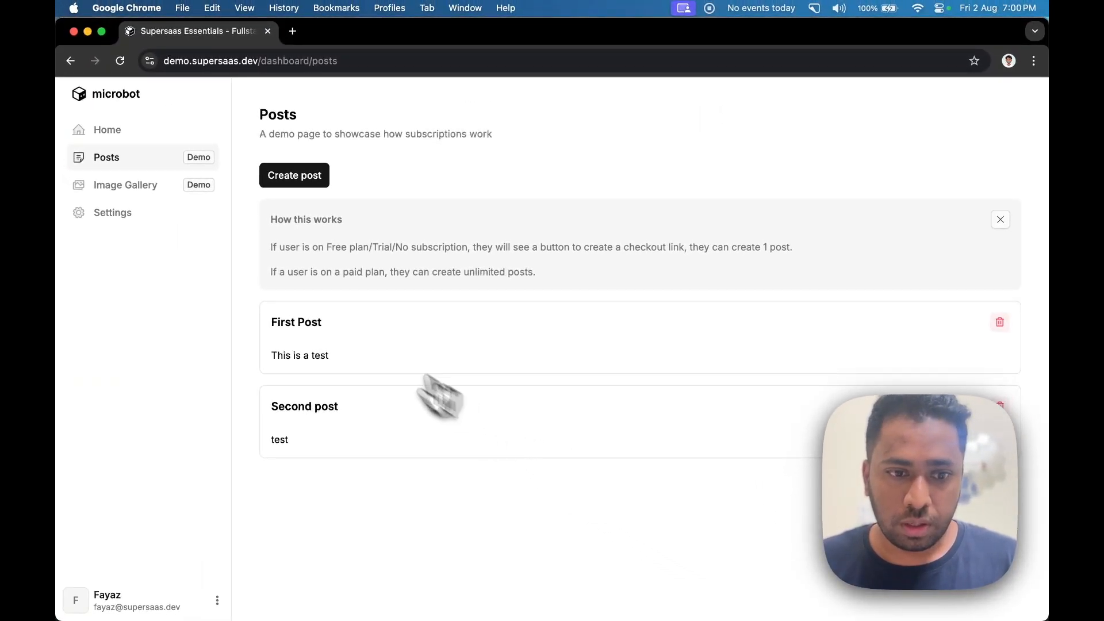
- Upload the supersaas.dev image through the Image Gallery's Upload image option
{"action": "left_click", "coordinate": [125, 185]}
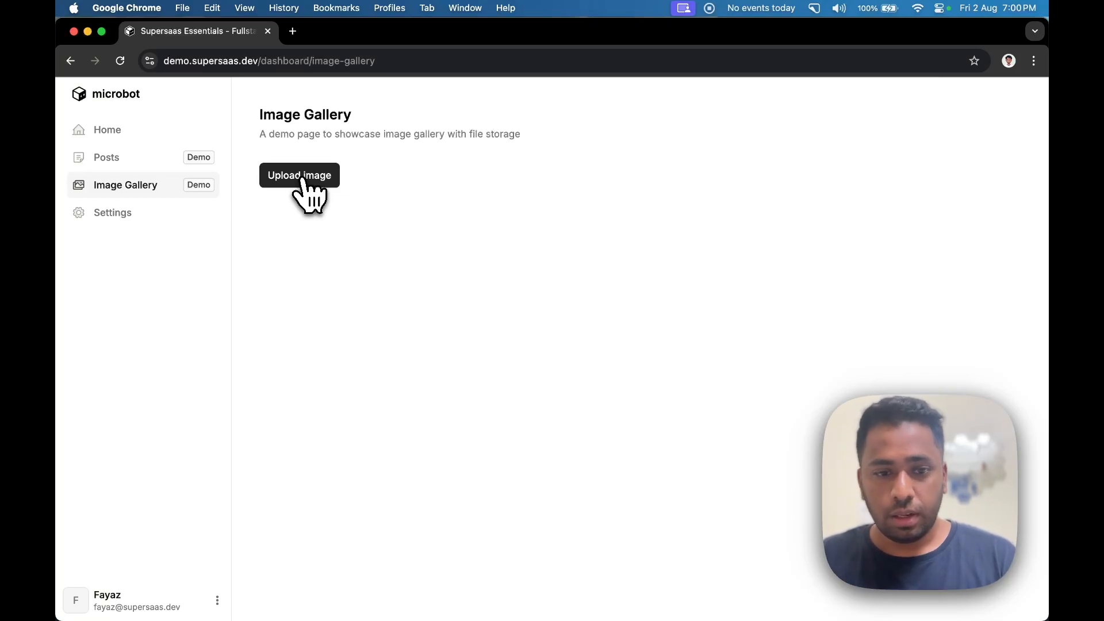
{"action": "left_click", "coordinate": [299, 176]}
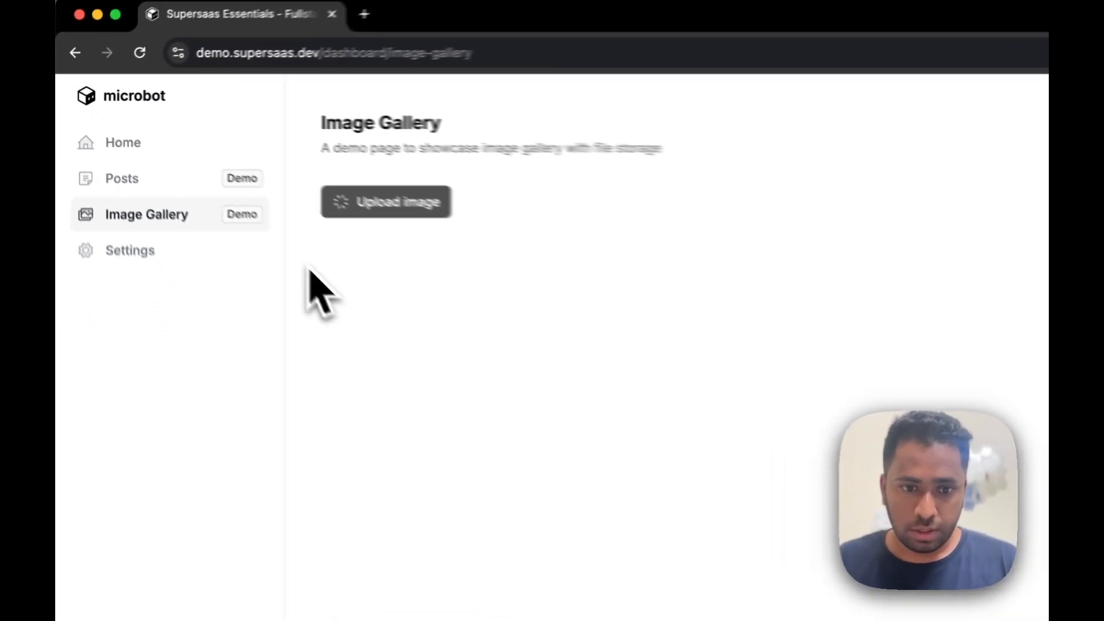
{"action": "left_click", "coordinate": [386, 202]}
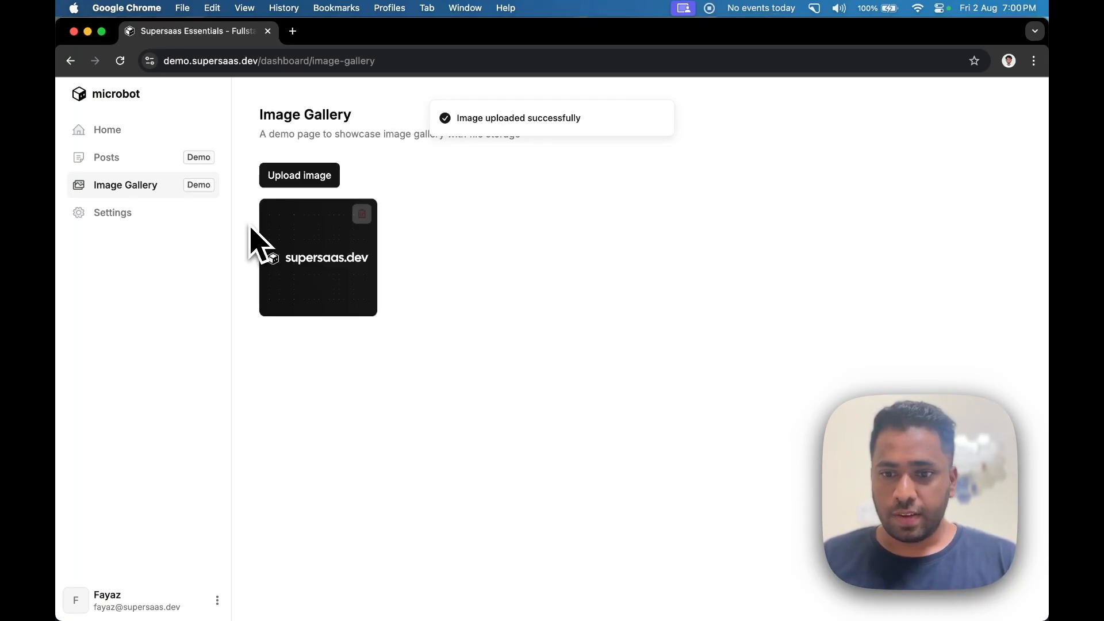
- Save the profile with the suggested full name Fayaz Ahmed and new avatar
{"action": "left_click", "coordinate": [112, 213]}
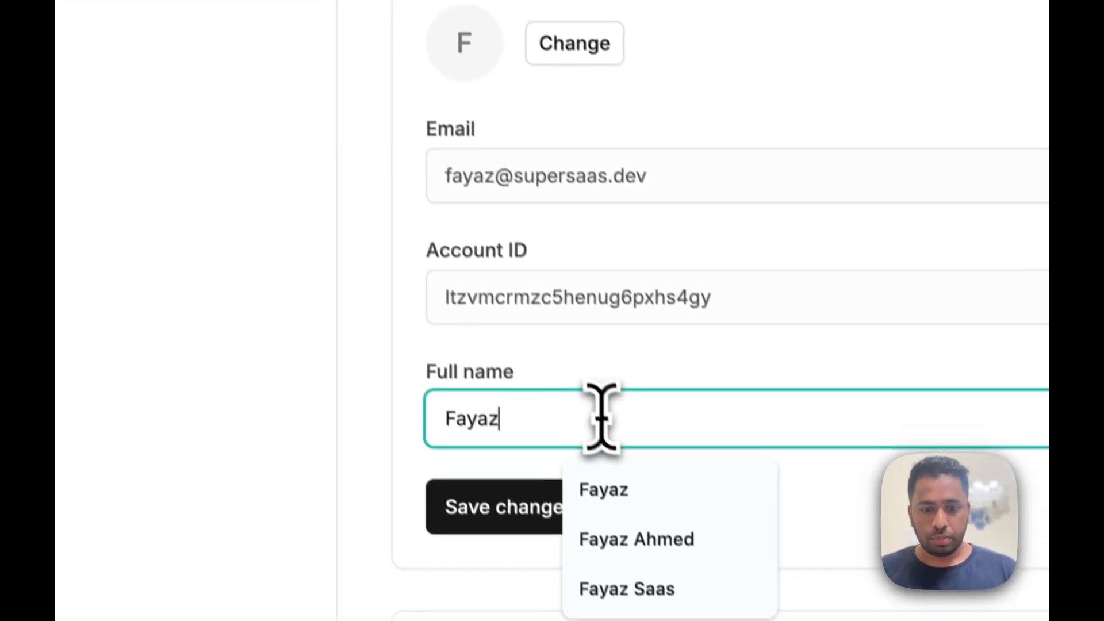
{"action": "left_click", "coordinate": [635, 539]}
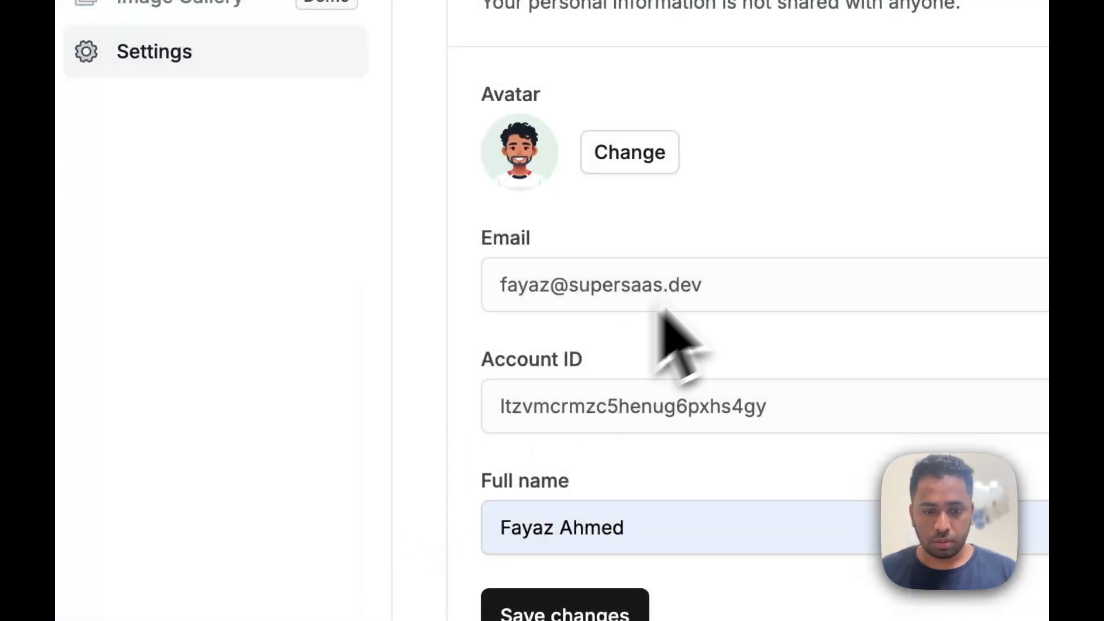
{"action": "left_click", "coordinate": [564, 609]}
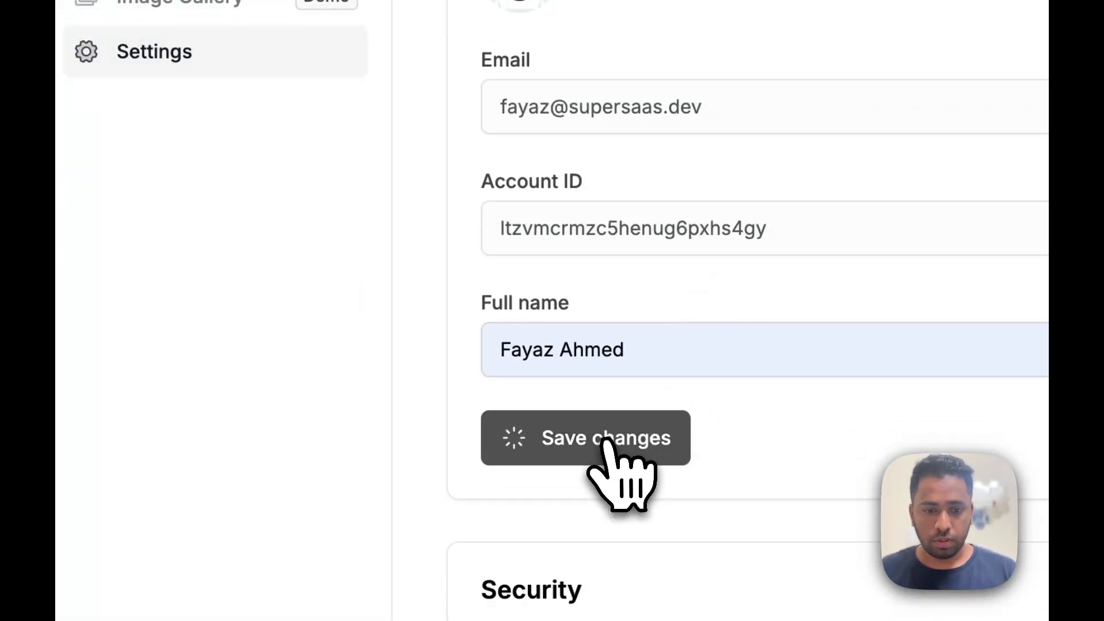
{"action": "left_click", "coordinate": [585, 437]}
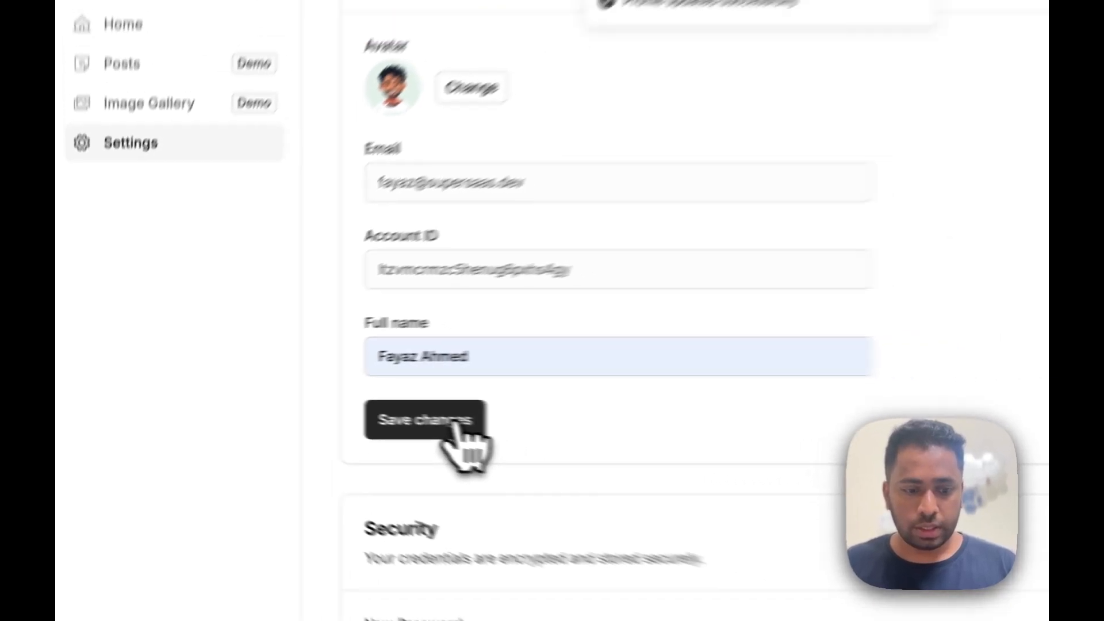
{"action": "left_click", "coordinate": [424, 420]}
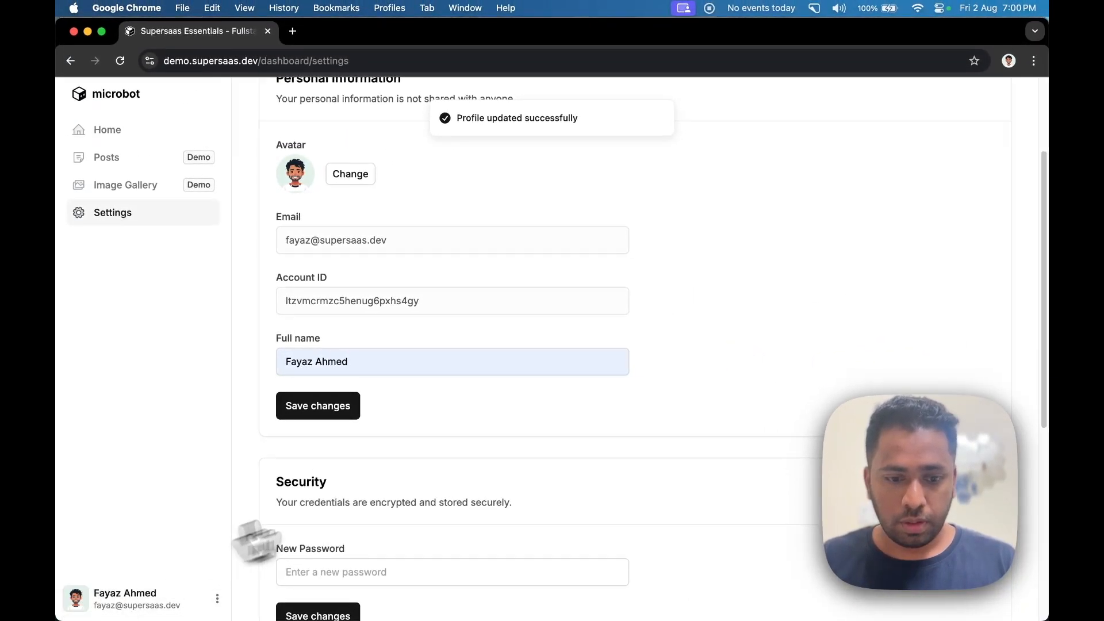
- Scroll through the Security, Manage Passkey and Manage Linked Accounts sections
{"action": "scroll", "scroll_direction": "down", "scroll_amount": 3}
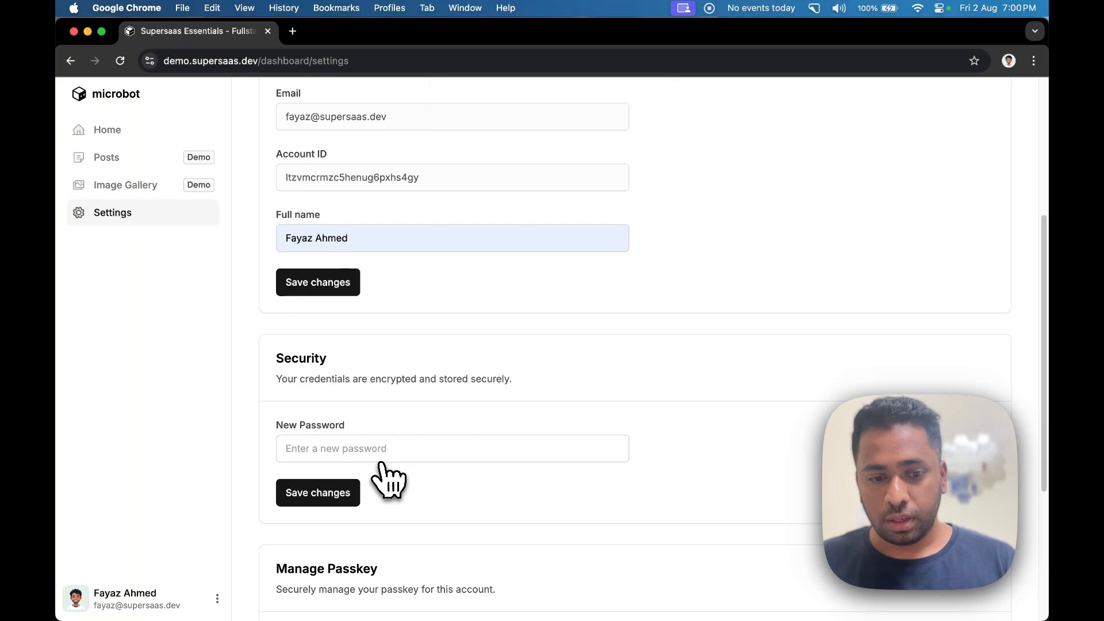
{"action": "scroll", "scroll_direction": "down", "scroll_amount": 3}
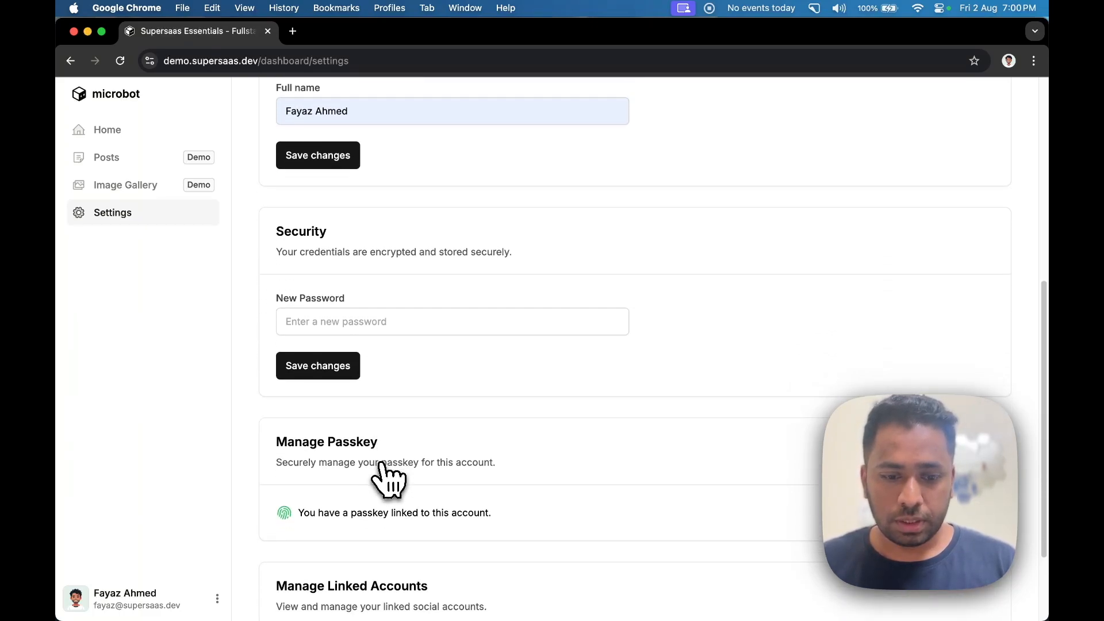
{"action": "scroll", "scroll_direction": "down", "scroll_amount": 3}
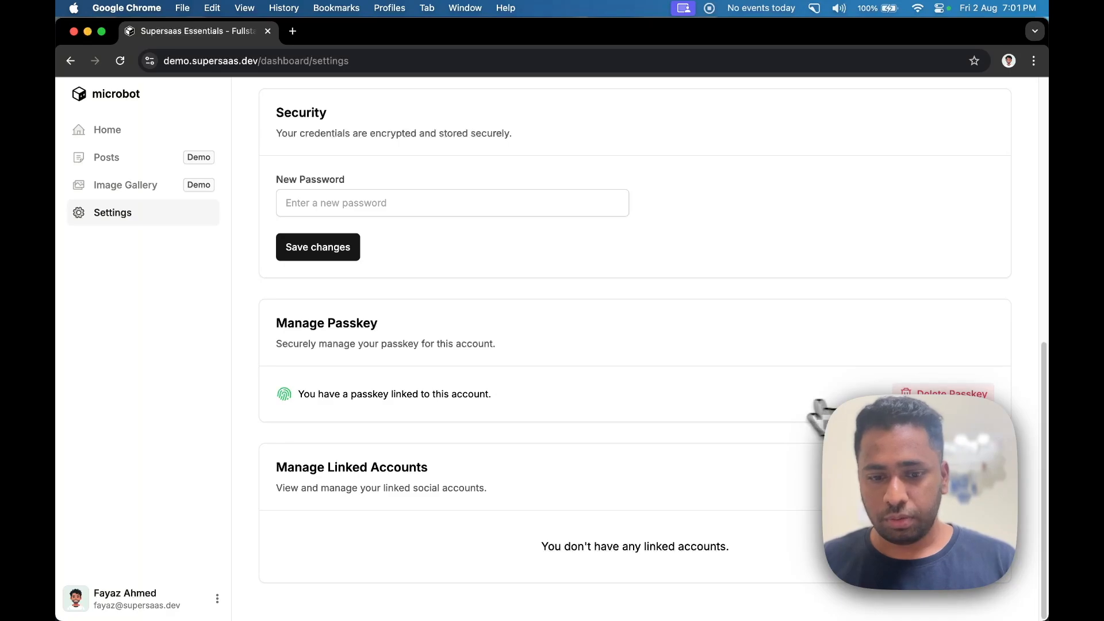
{"action": "mouse_move", "coordinate": [564, 505]}
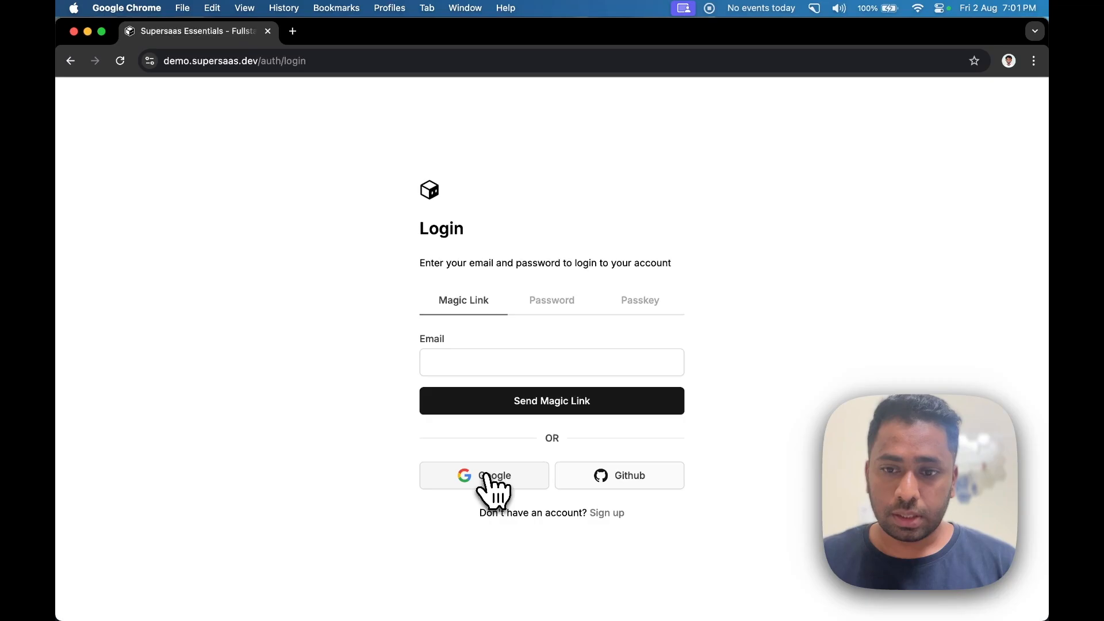
- Log in with the Google account and open account Settings from the sidebar
{"action": "left_click", "coordinate": [483, 476]}
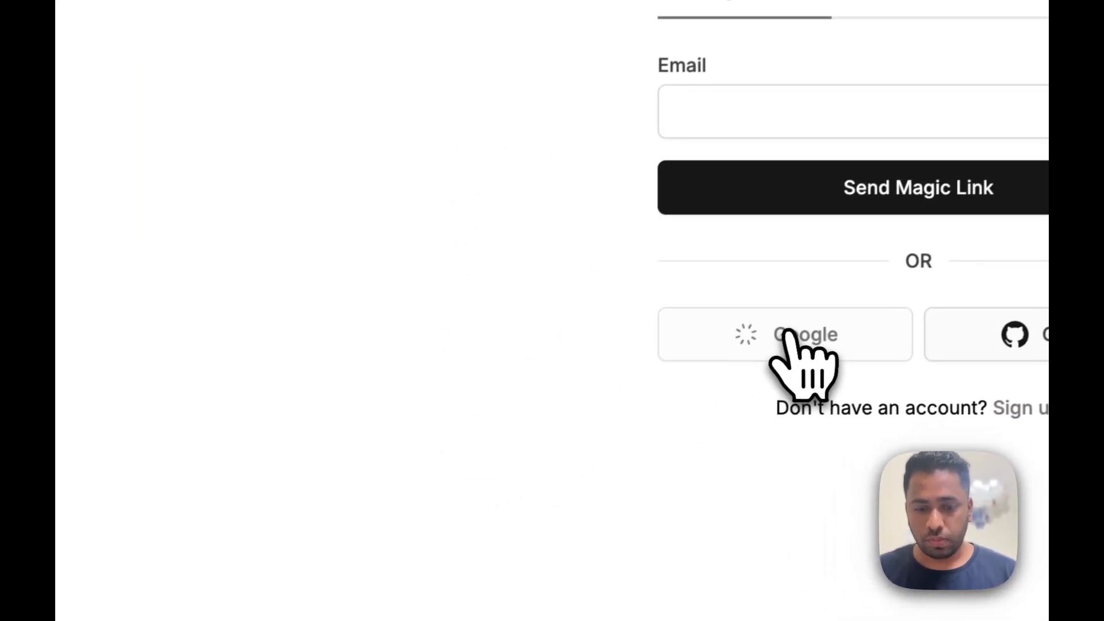
{"action": "left_click", "coordinate": [783, 335]}
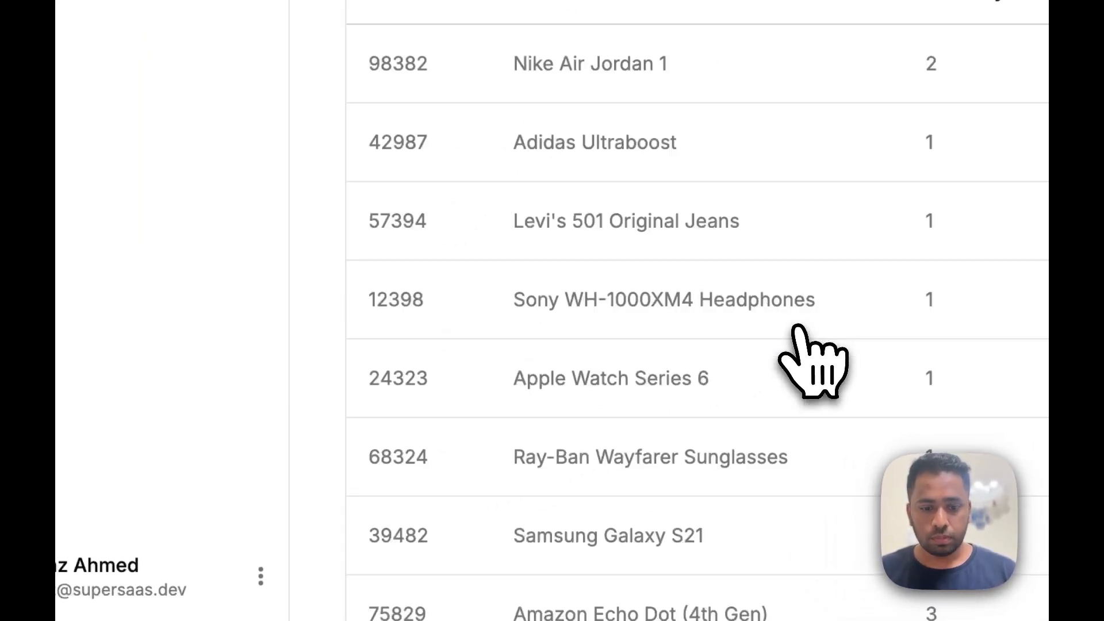
{"action": "left_click", "coordinate": [260, 576]}
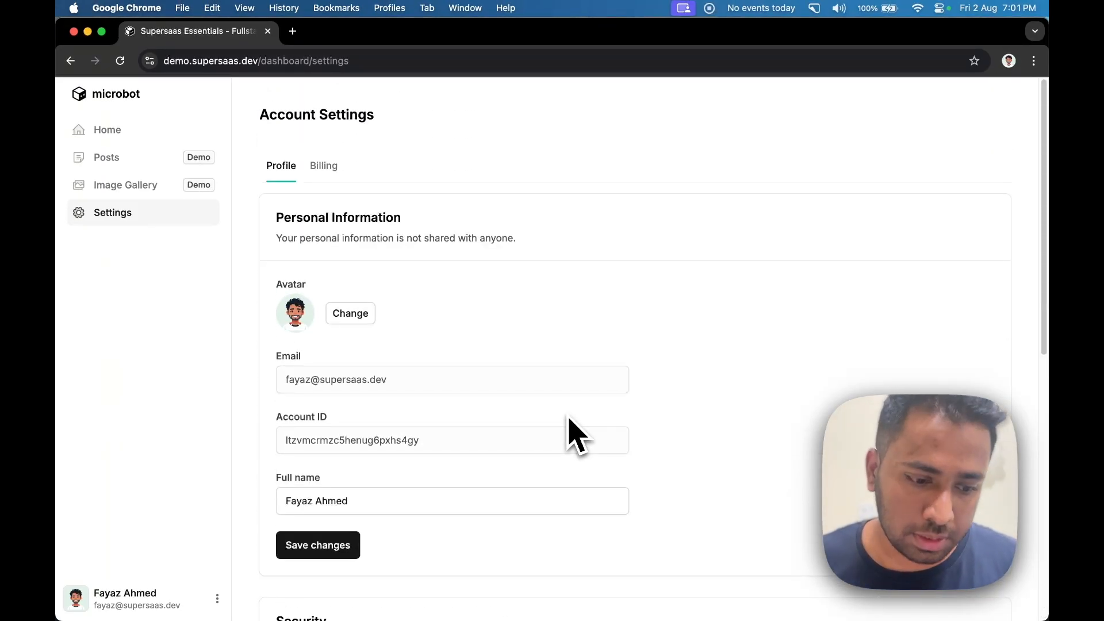
- Choose Dark Mode from the sidebar account menu to apply the dark theme
{"action": "left_click", "coordinate": [217, 598]}
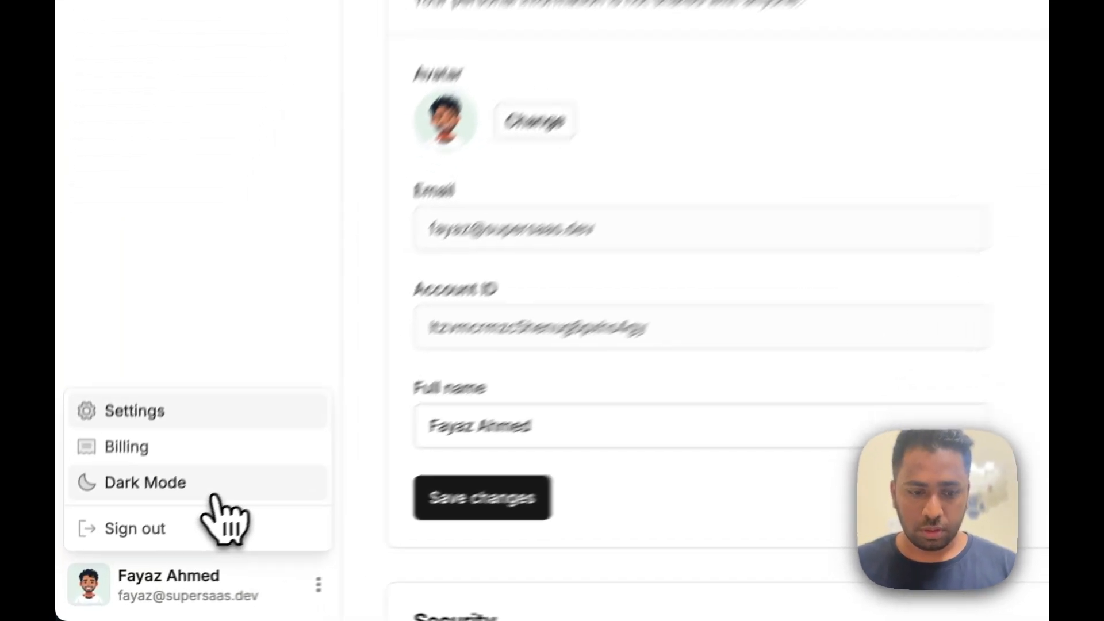
{"action": "left_click", "coordinate": [145, 482]}
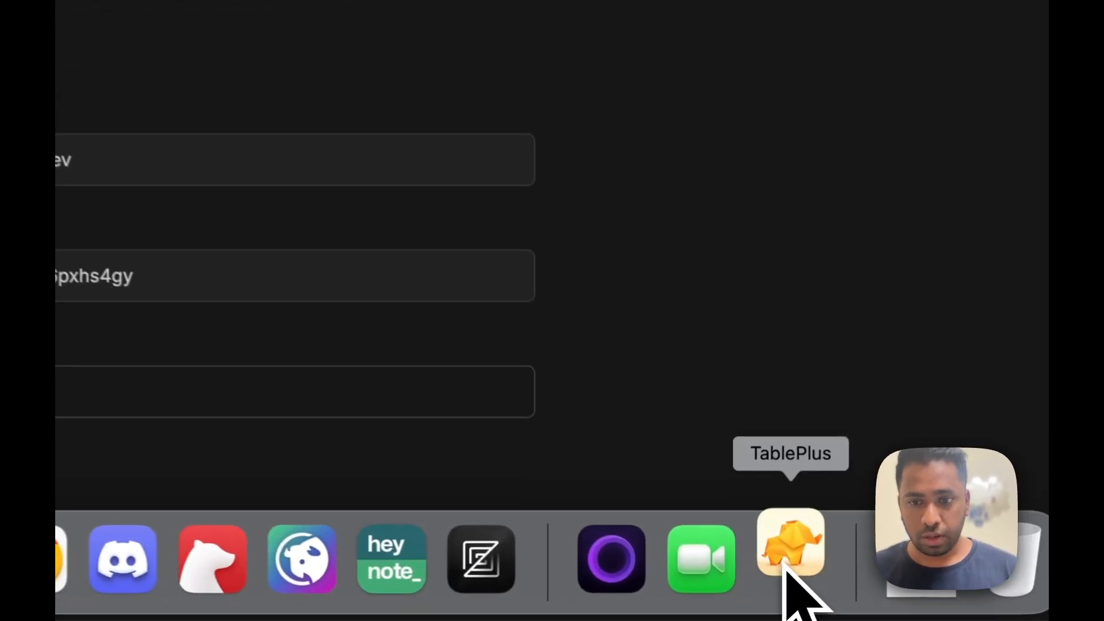
{"action": "left_click", "coordinate": [788, 556]}
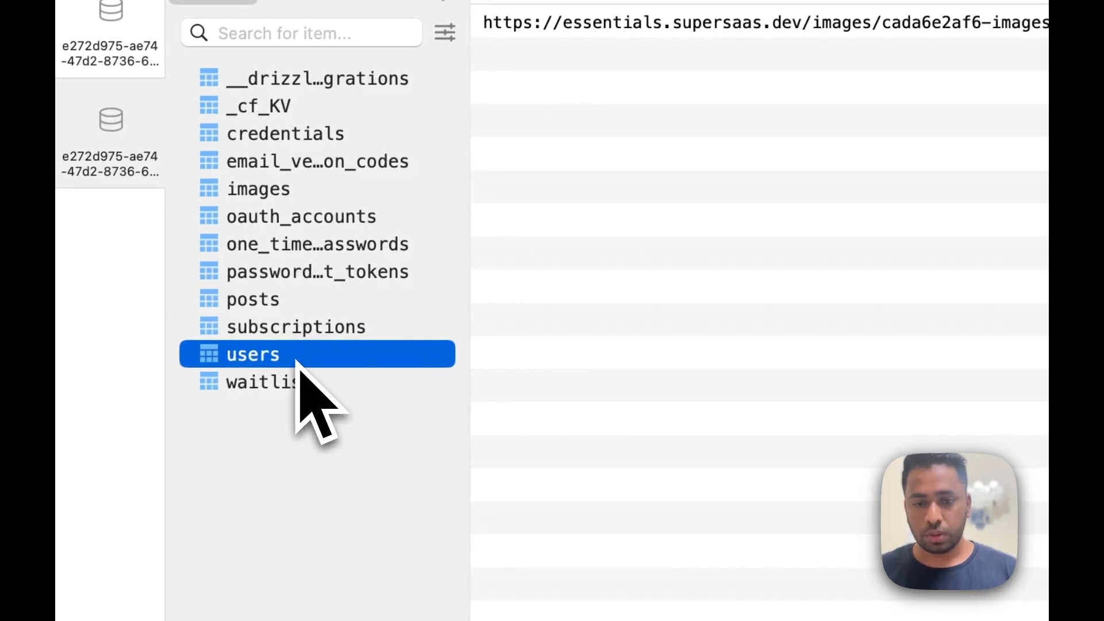
{"action": "left_click", "coordinate": [252, 354]}
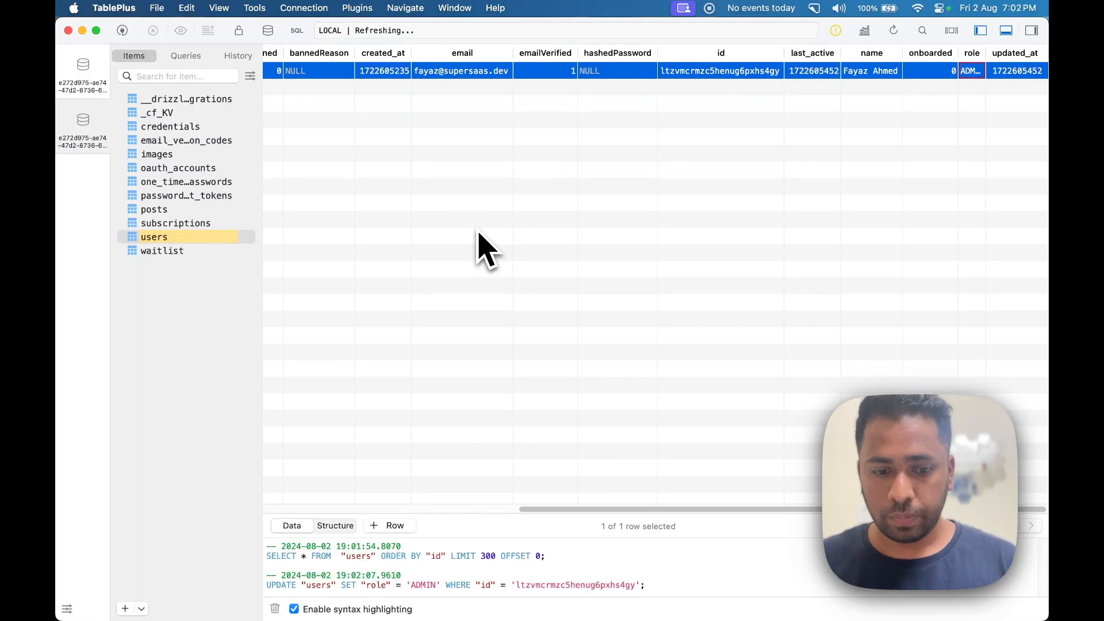
{"action": "key", "text": "cmd+tab"}
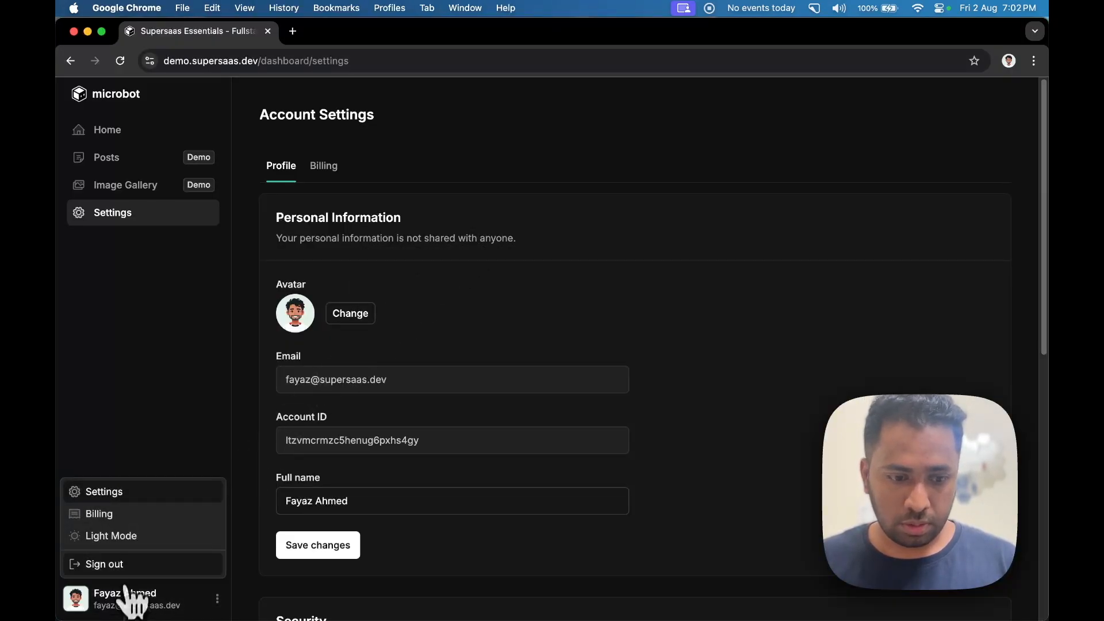
- Sign out, sign back in with Google, and reopen the account menu showing Admin
{"action": "left_click", "coordinate": [104, 564]}
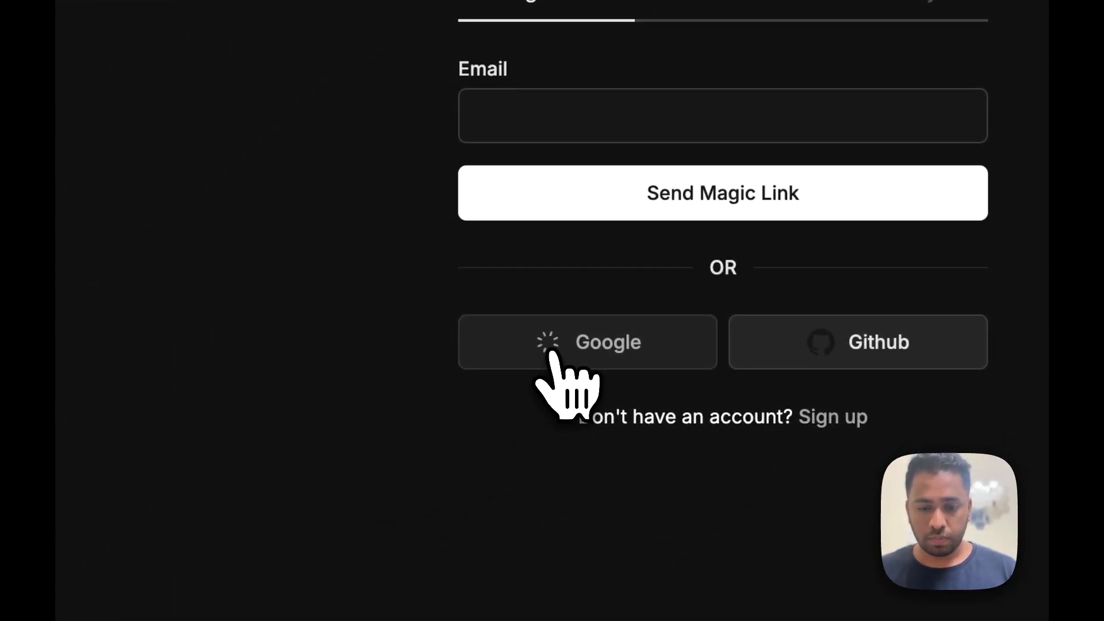
{"action": "left_click", "coordinate": [587, 342]}
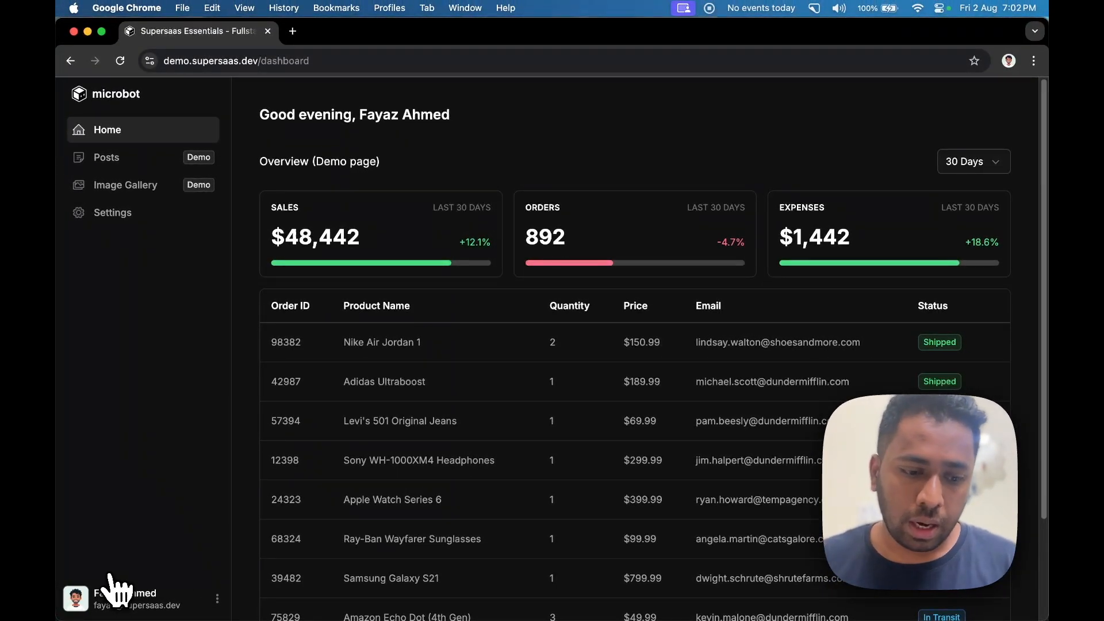
{"action": "left_click", "coordinate": [127, 598]}
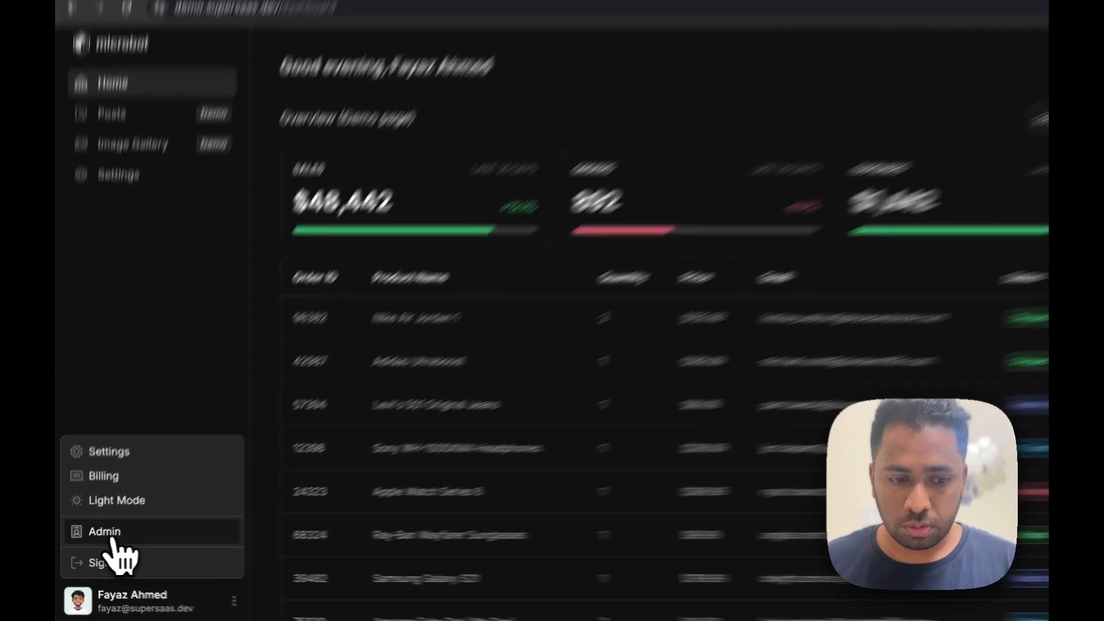
{"action": "left_click", "coordinate": [104, 531]}
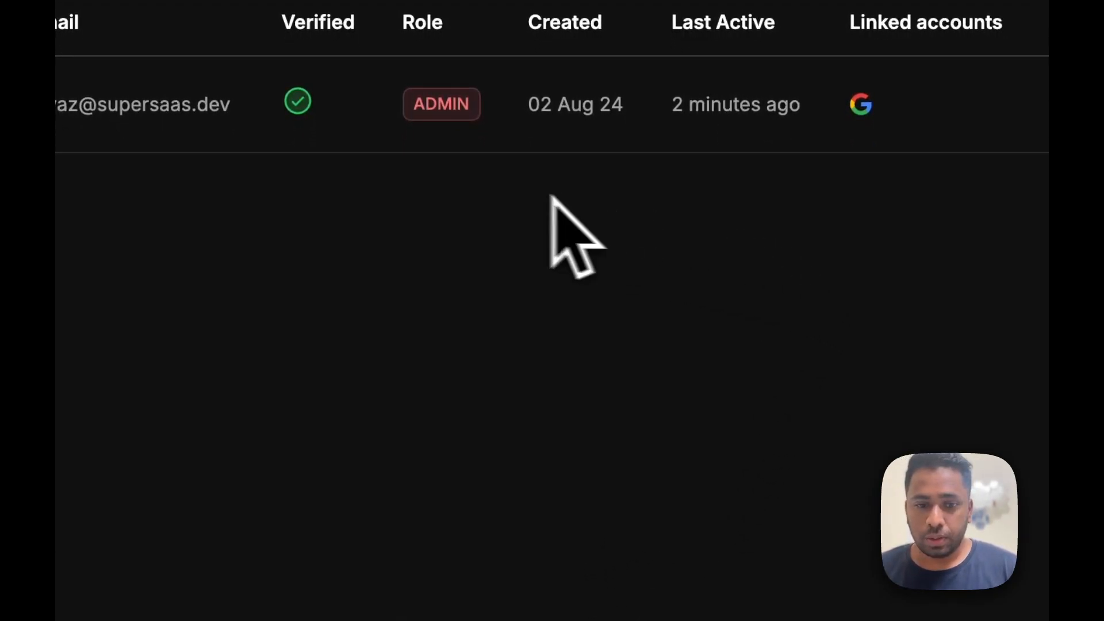
{"action": "left_click", "coordinate": [945, 283]}
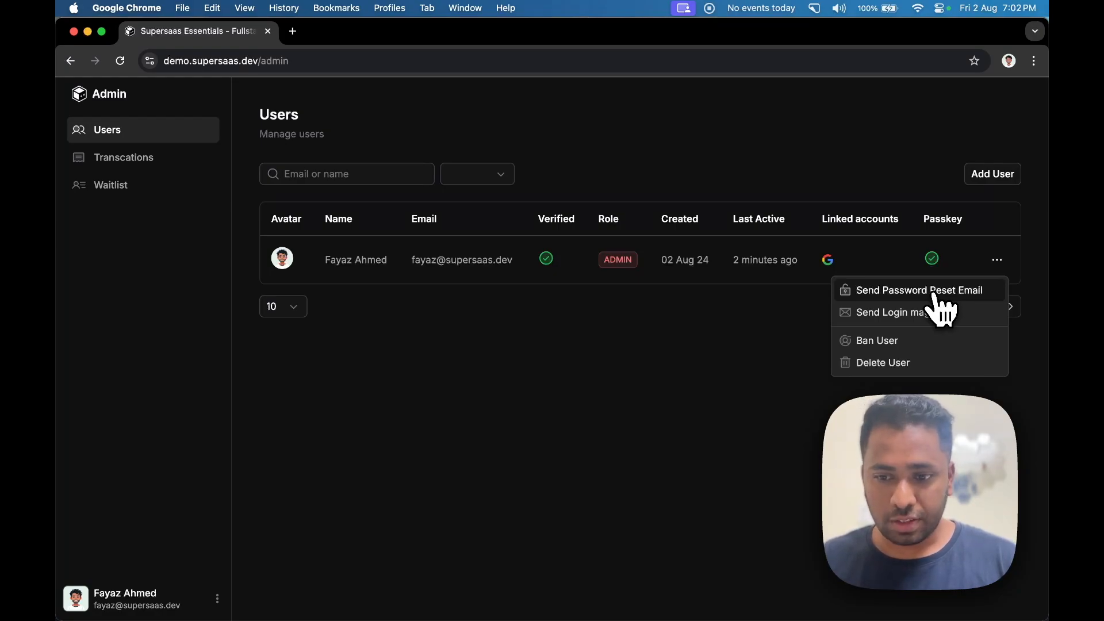
{"action": "mouse_move", "coordinate": [876, 340]}
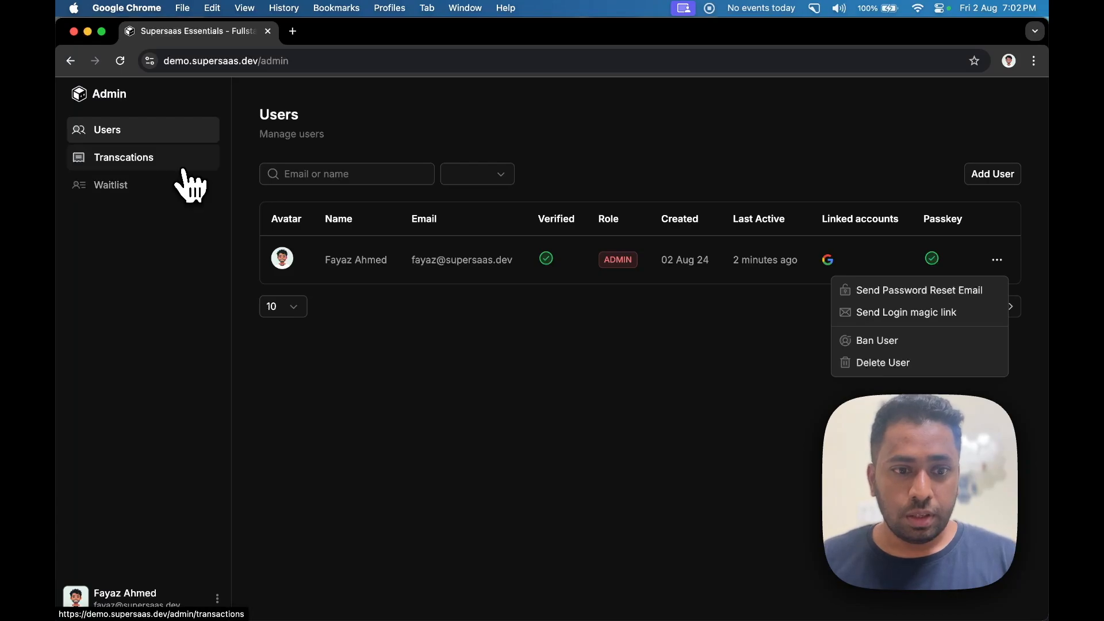
- View the Waitlist signups, then scroll the Transactions list of $24.99 subscription payments
{"action": "left_click", "coordinate": [111, 184]}
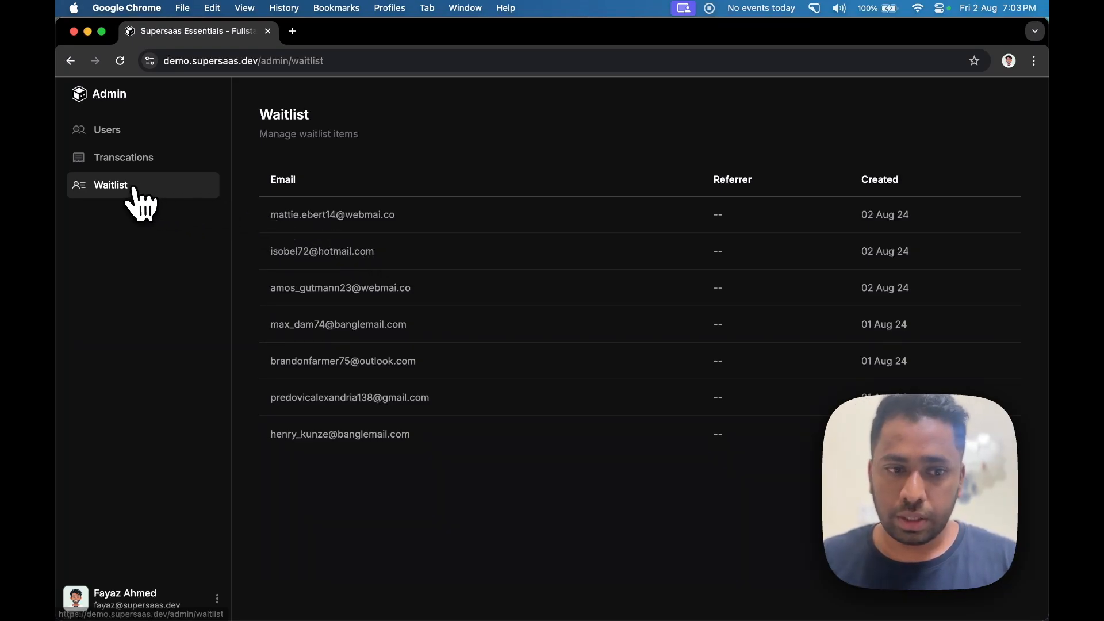
{"action": "mouse_move", "coordinate": [175, 203]}
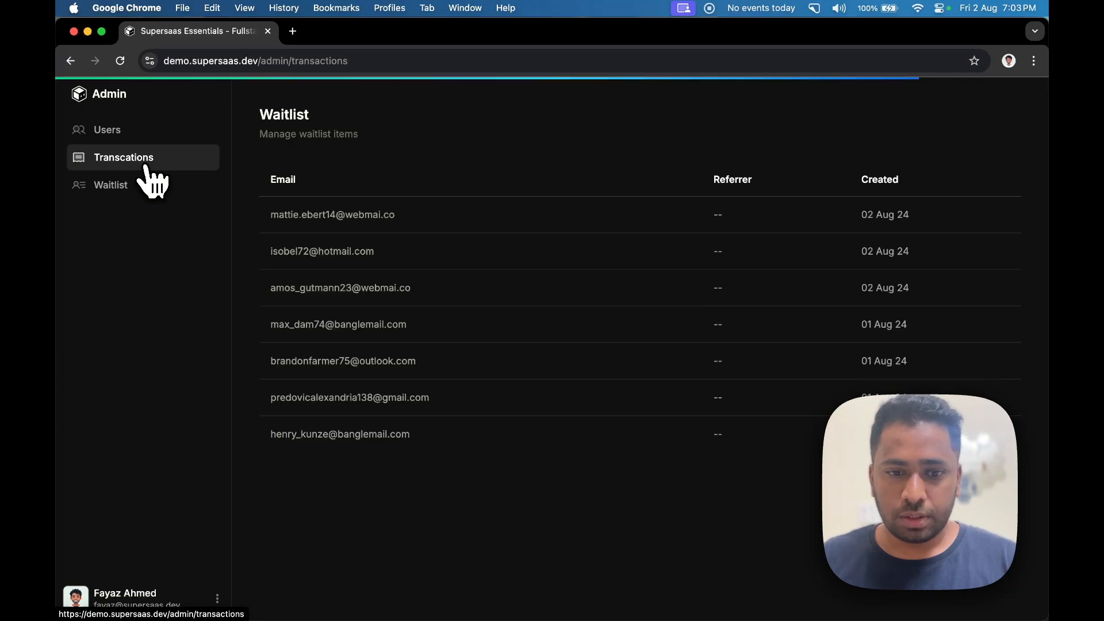
{"action": "left_click", "coordinate": [122, 157]}
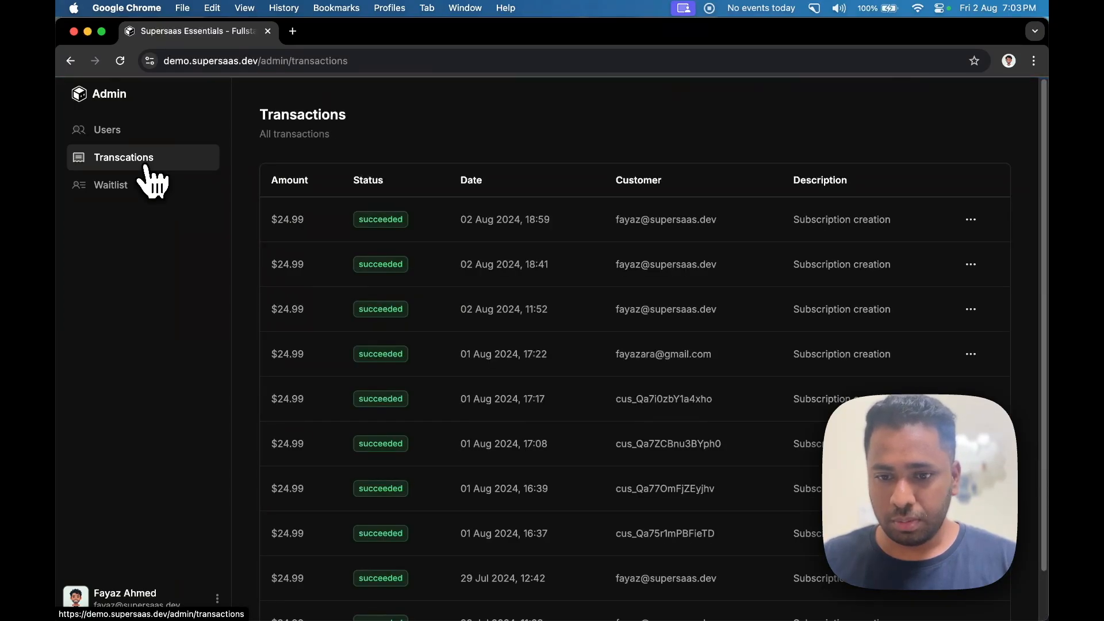
{"action": "scroll", "scroll_direction": "down", "scroll_amount": 3}
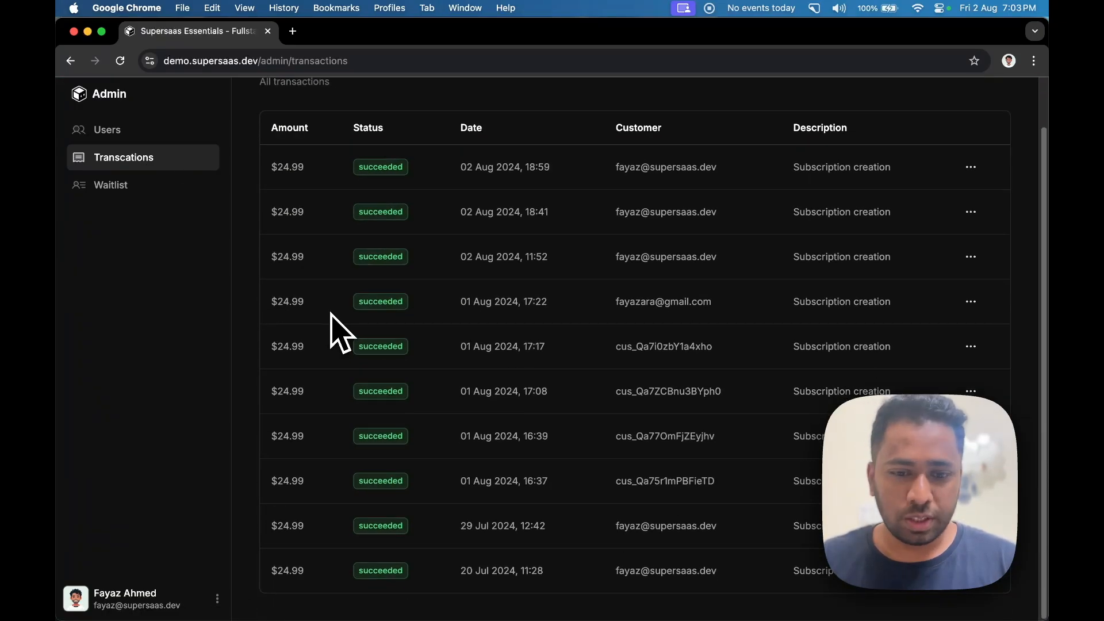